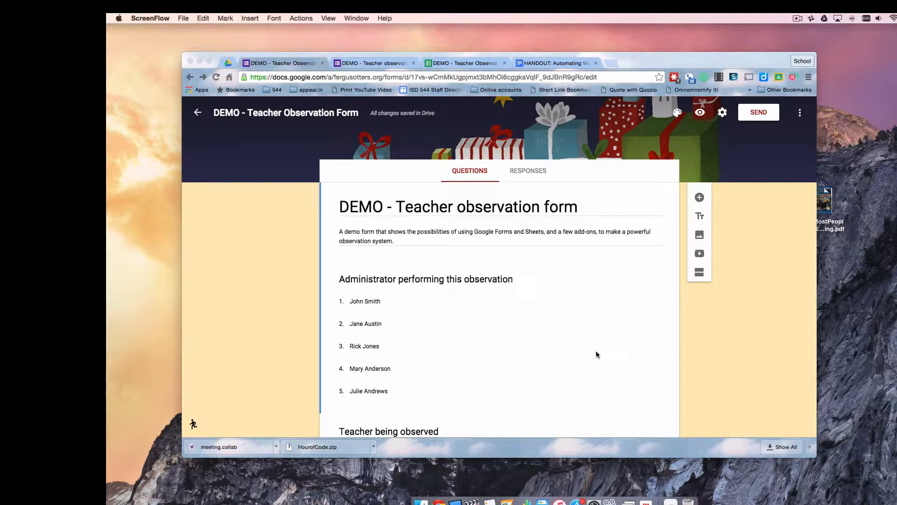
Scroll through the form editor, then view the live observation form as a respondent.
{"action": "scroll", "scroll_direction": "down", "scroll_amount": 3}
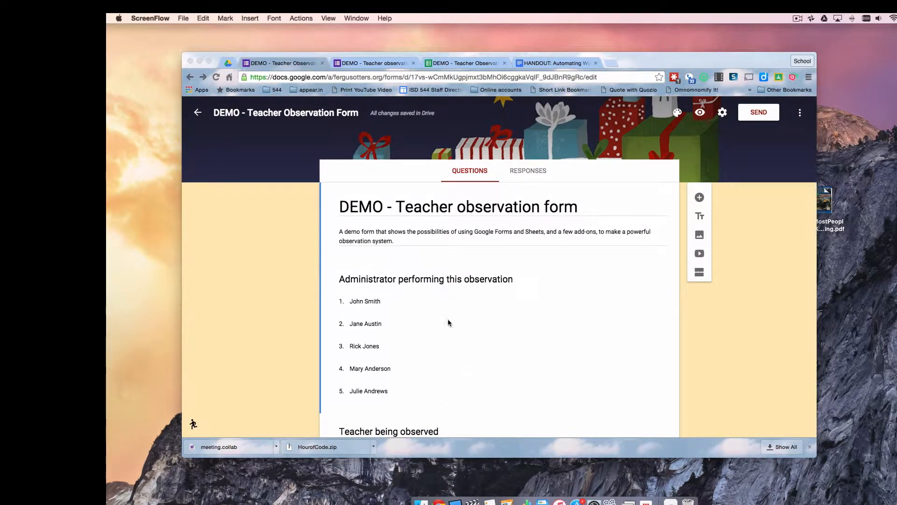
{"action": "mouse_move", "coordinate": [420, 293]}
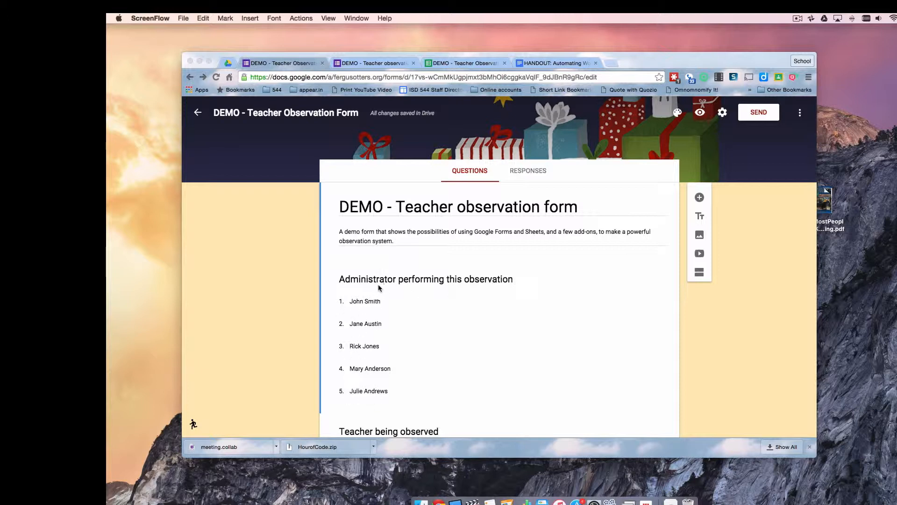
{"action": "mouse_move", "coordinate": [395, 347]}
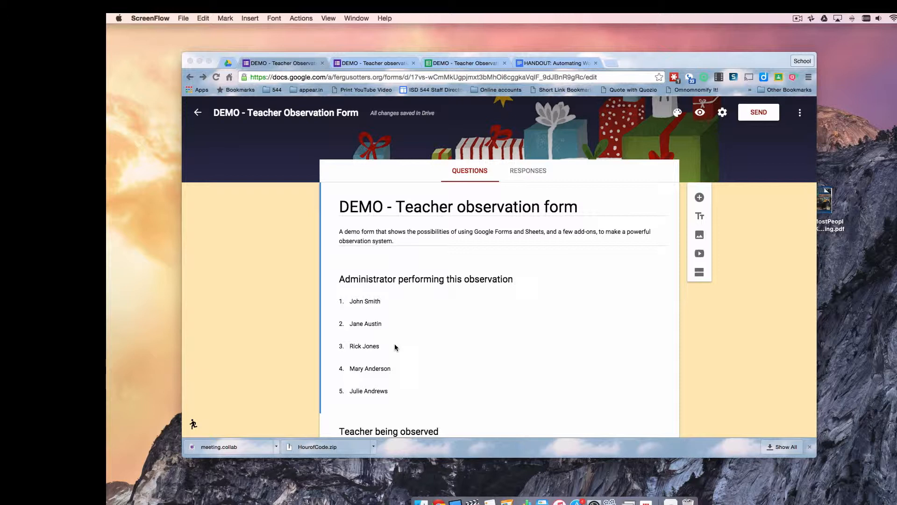
{"action": "mouse_move", "coordinate": [362, 310]}
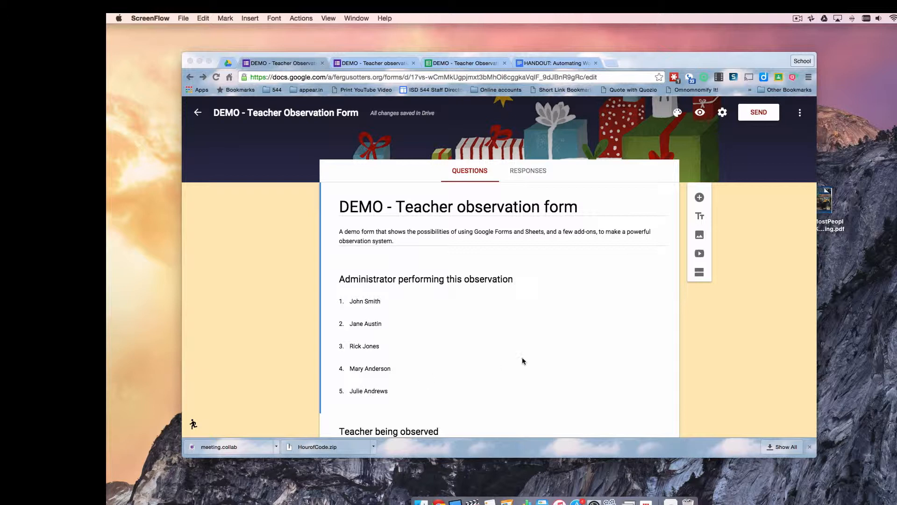
{"action": "scroll", "scroll_direction": "down", "scroll_amount": 3}
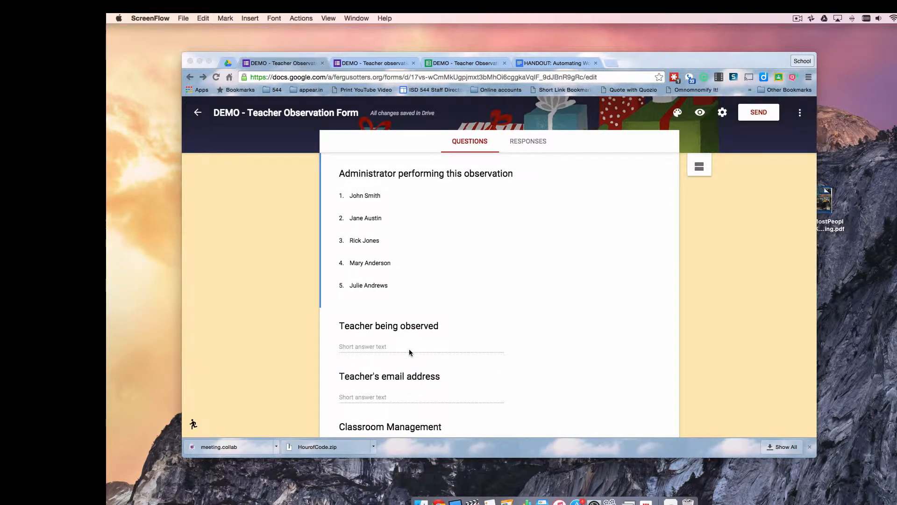
{"action": "scroll", "scroll_direction": "down", "scroll_amount": 3}
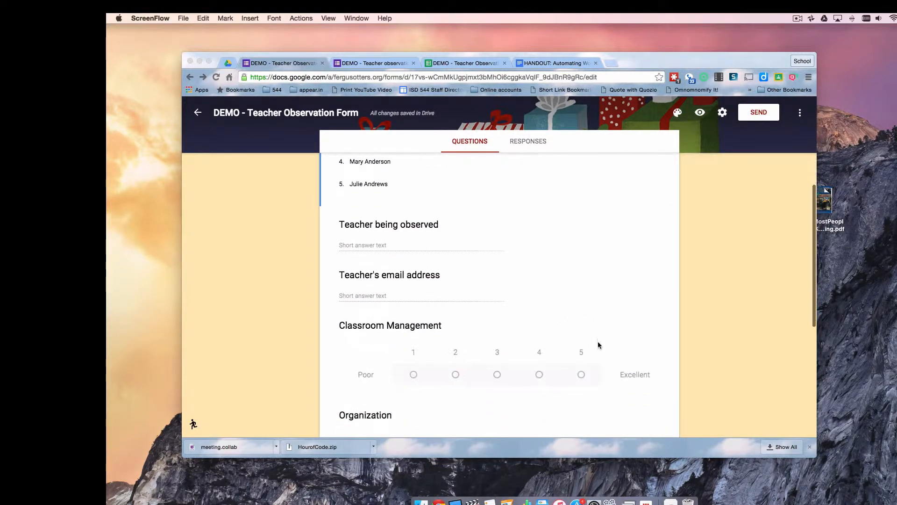
{"action": "mouse_move", "coordinate": [412, 296]}
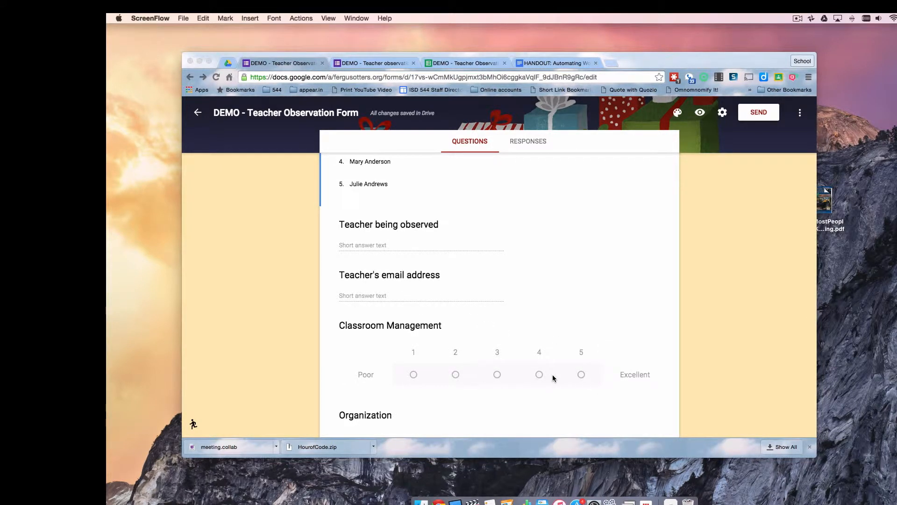
{"action": "scroll", "scroll_direction": "down", "scroll_amount": 3}
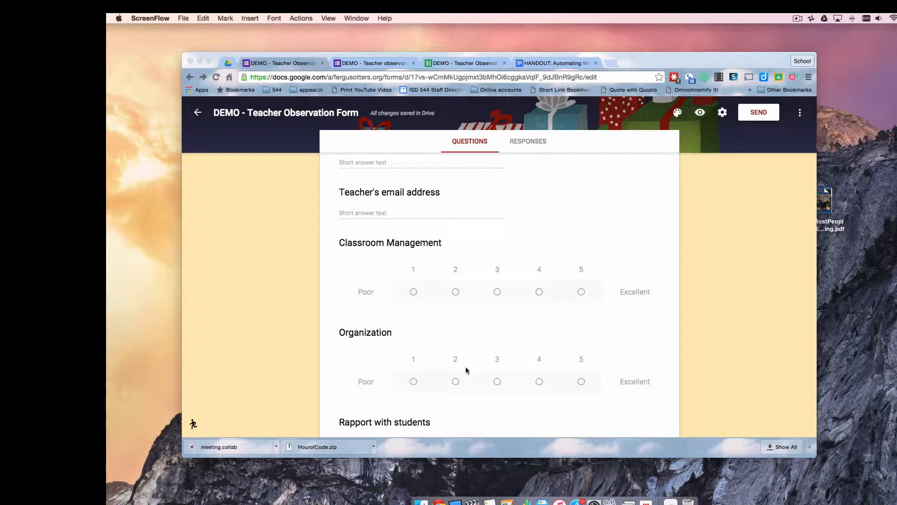
{"action": "mouse_move", "coordinate": [519, 359]}
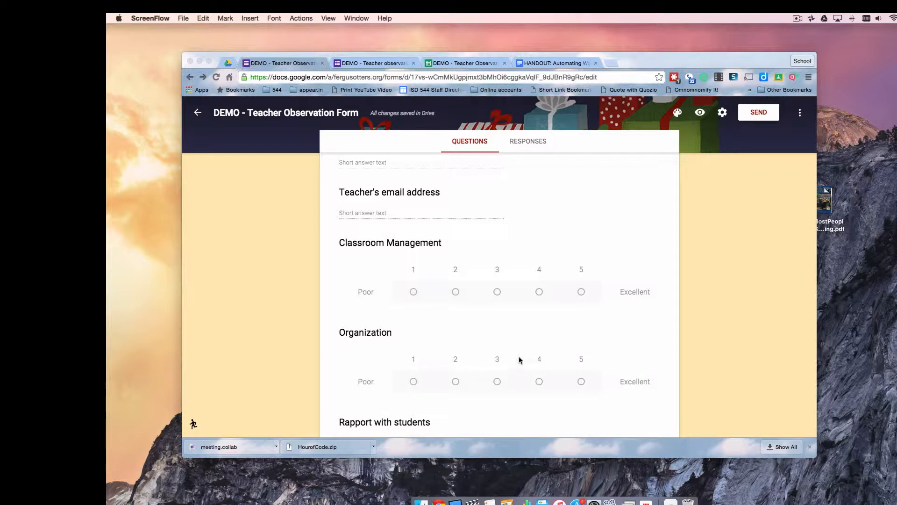
{"action": "scroll", "scroll_direction": "down", "scroll_amount": 3}
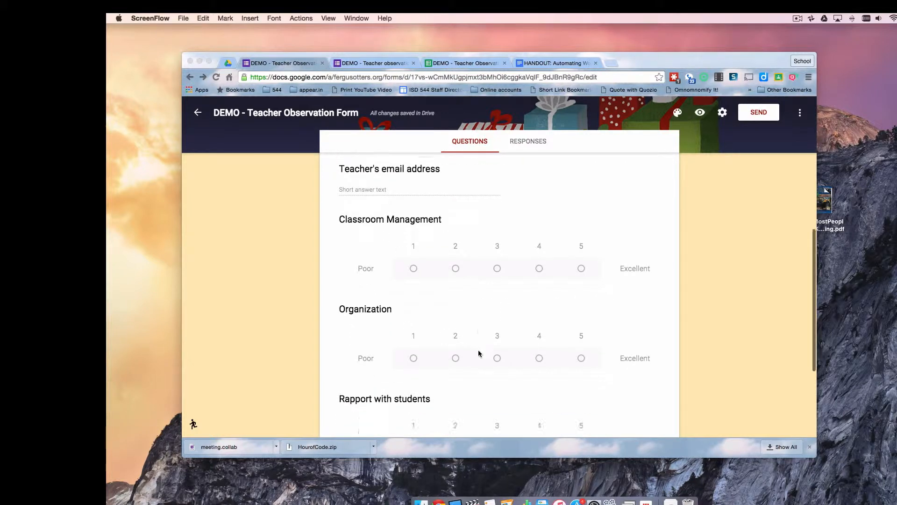
{"action": "scroll", "scroll_direction": "down", "scroll_amount": 3}
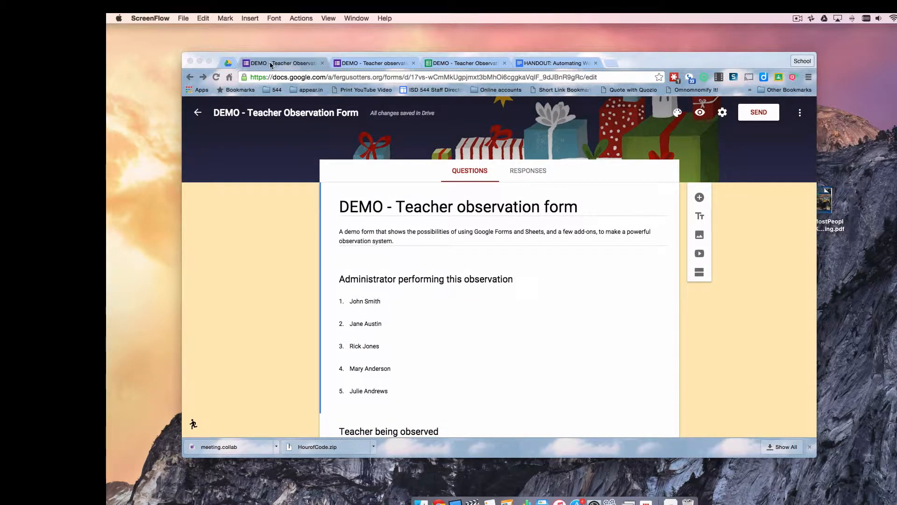
{"action": "left_click", "coordinate": [375, 62]}
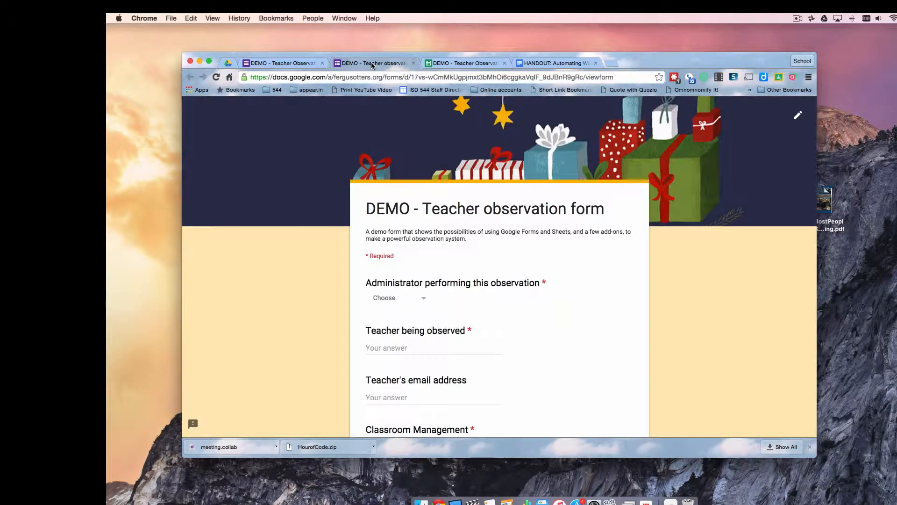
{"action": "mouse_move", "coordinate": [597, 345]}
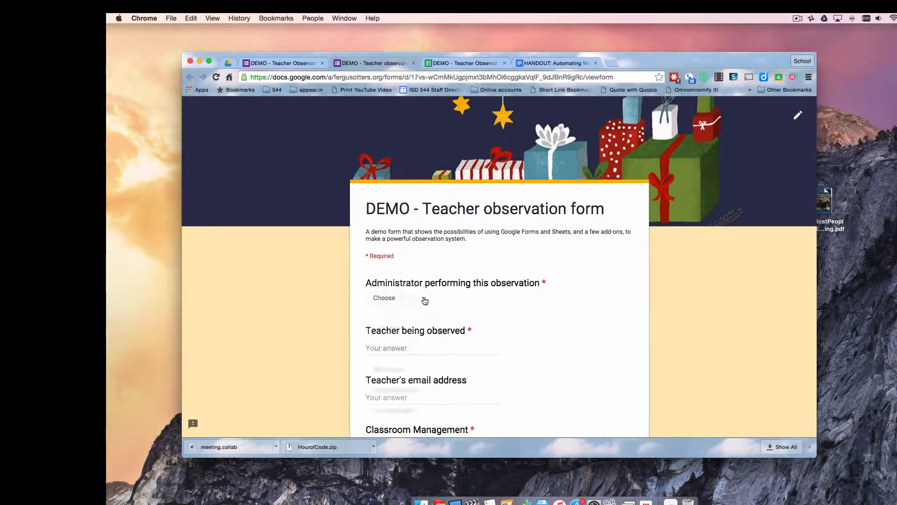
Choose an administrator and rate the four scale questions 4, 3, 2 and 5.
{"action": "left_click", "coordinate": [398, 297]}
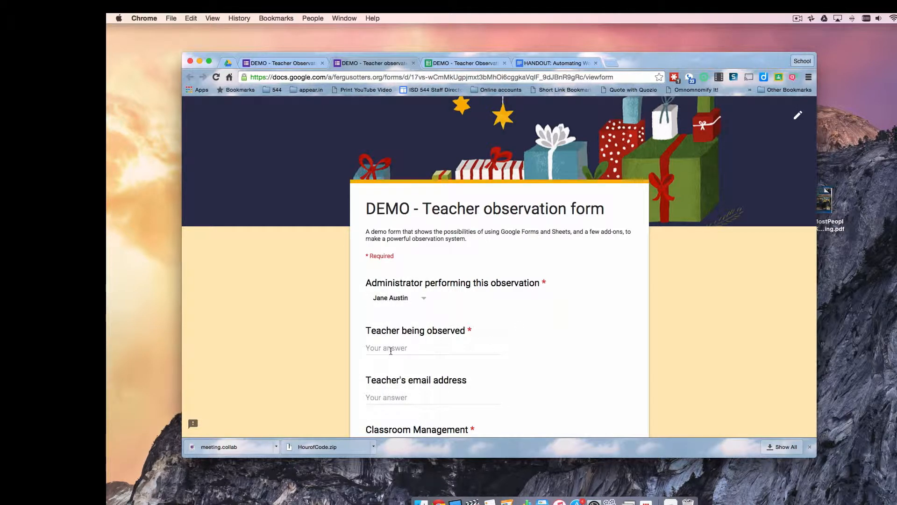
{"action": "left_click", "coordinate": [432, 348]}
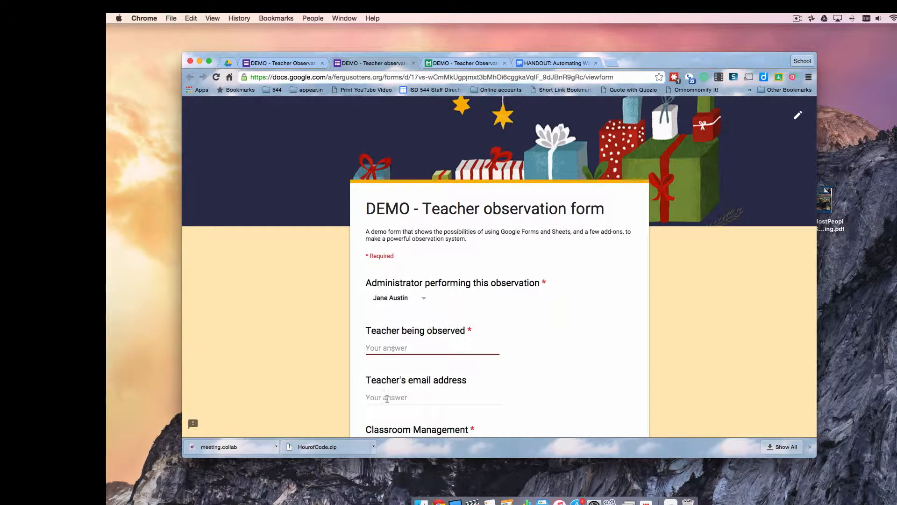
{"action": "scroll", "scroll_direction": "down", "scroll_amount": 3}
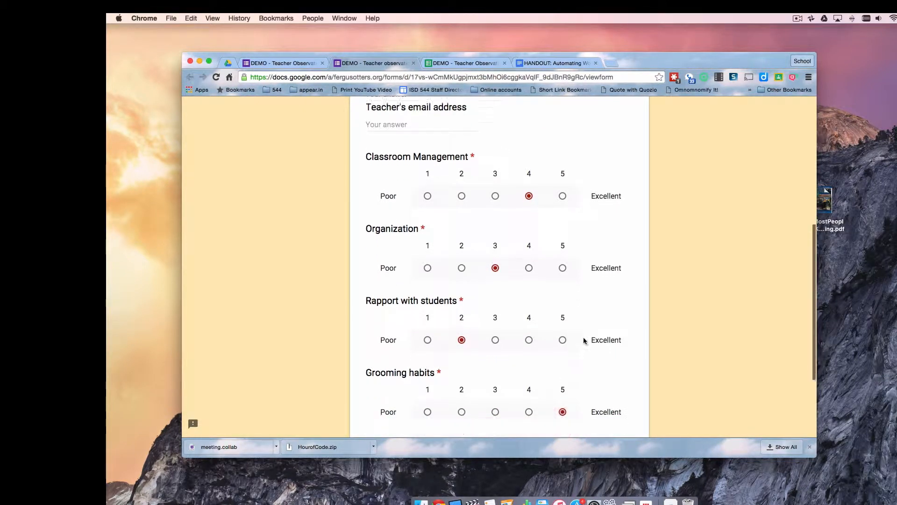
{"action": "scroll", "scroll_direction": "down", "scroll_amount": 3}
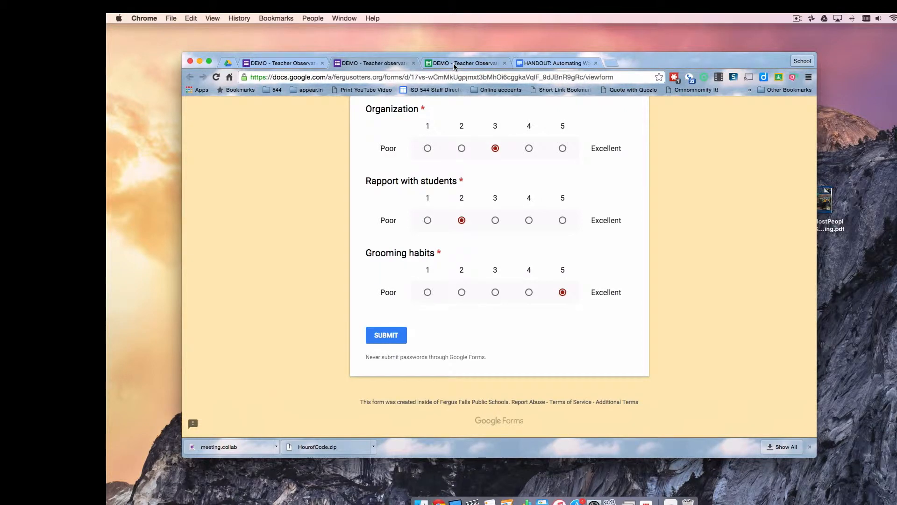
Show the DEMO - Teacher Observation Form (Responses) spreadsheet with its question headers.
{"action": "left_click", "coordinate": [463, 63]}
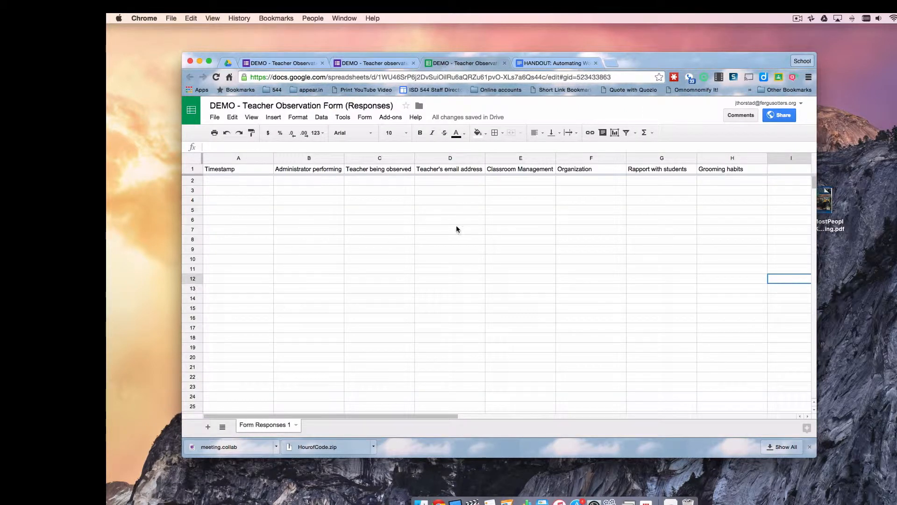
{"action": "mouse_move", "coordinate": [505, 315]}
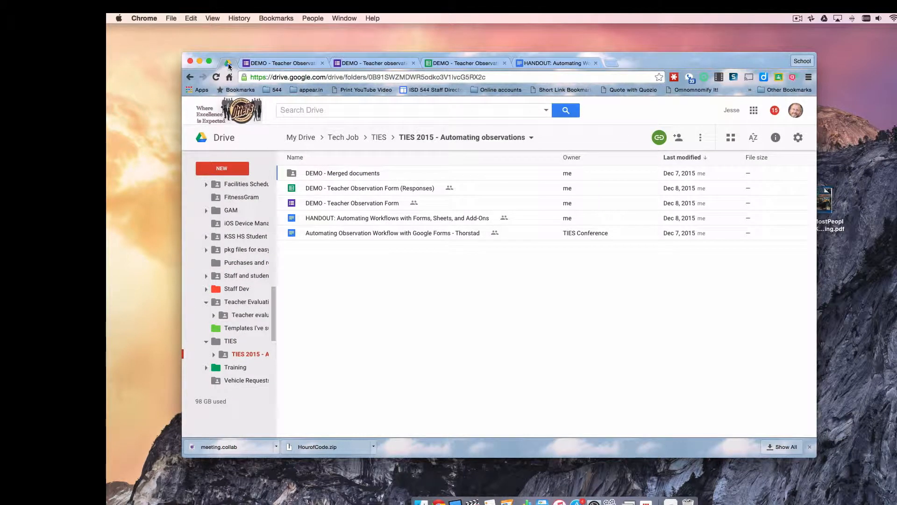
{"action": "mouse_move", "coordinate": [434, 309]}
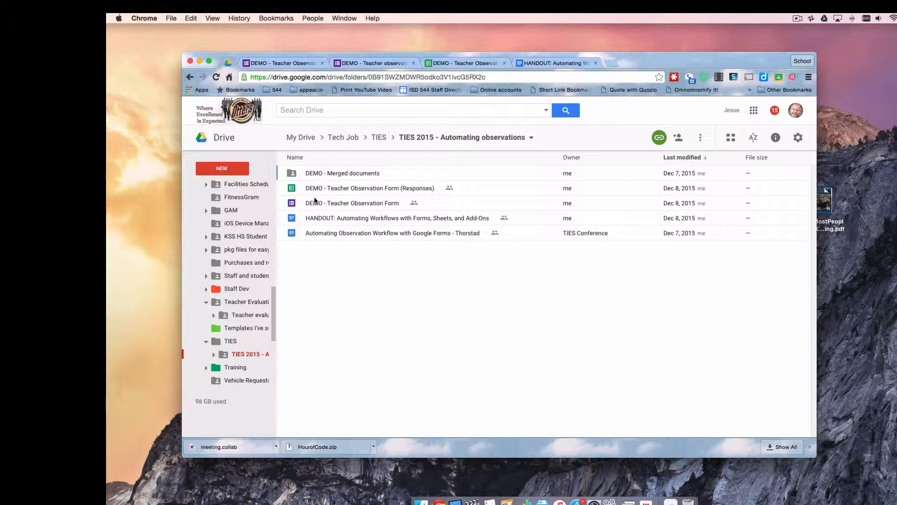
{"action": "mouse_move", "coordinate": [349, 184]}
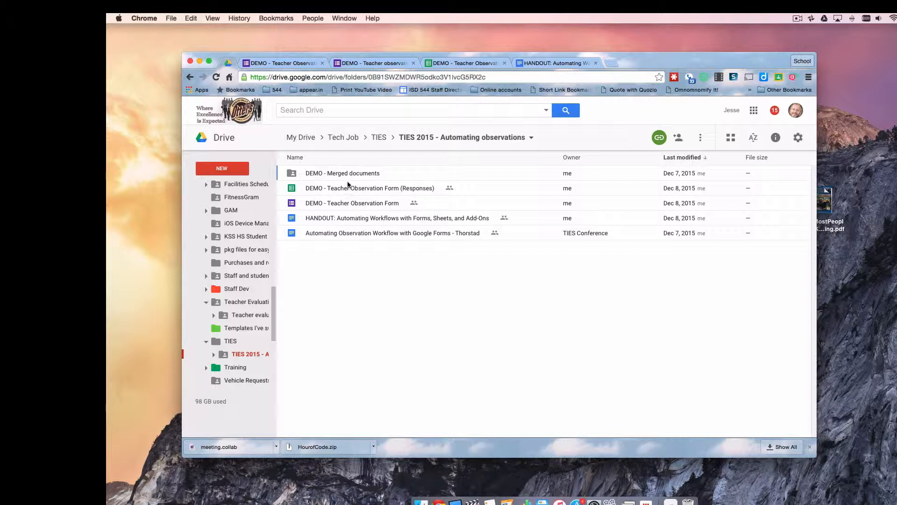
{"action": "left_click", "coordinate": [343, 173]}
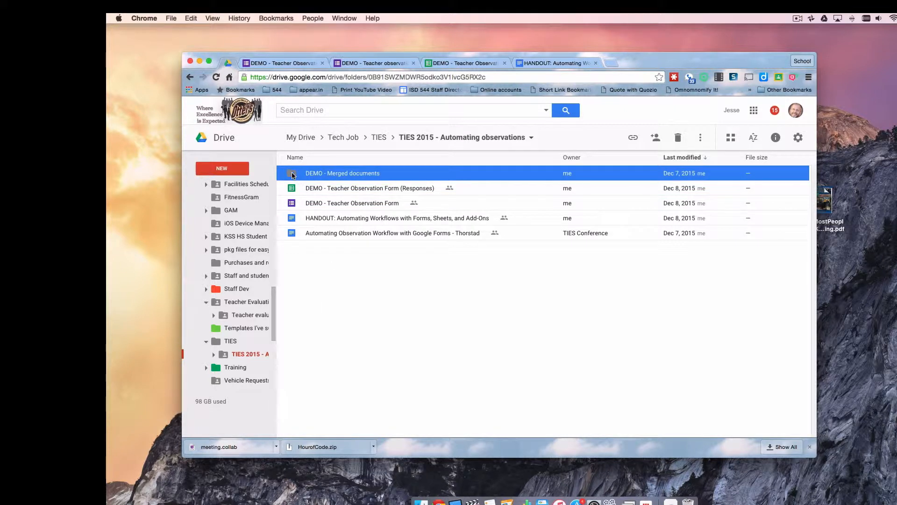
{"action": "double_click", "coordinate": [342, 173]}
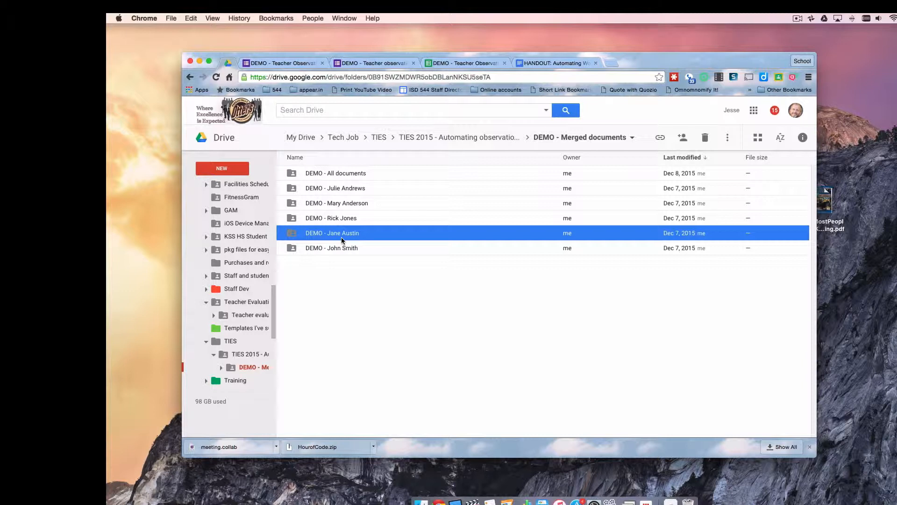
{"action": "left_click", "coordinate": [336, 173]}
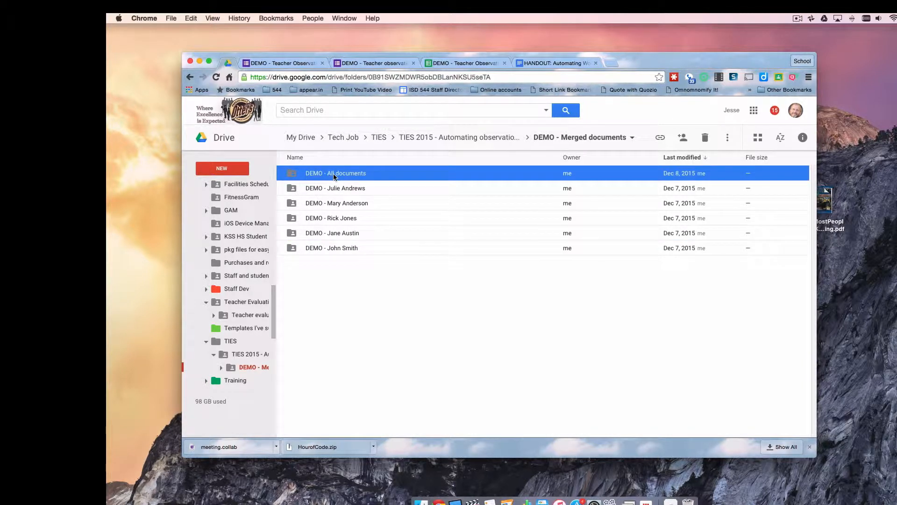
{"action": "left_click", "coordinate": [336, 188]}
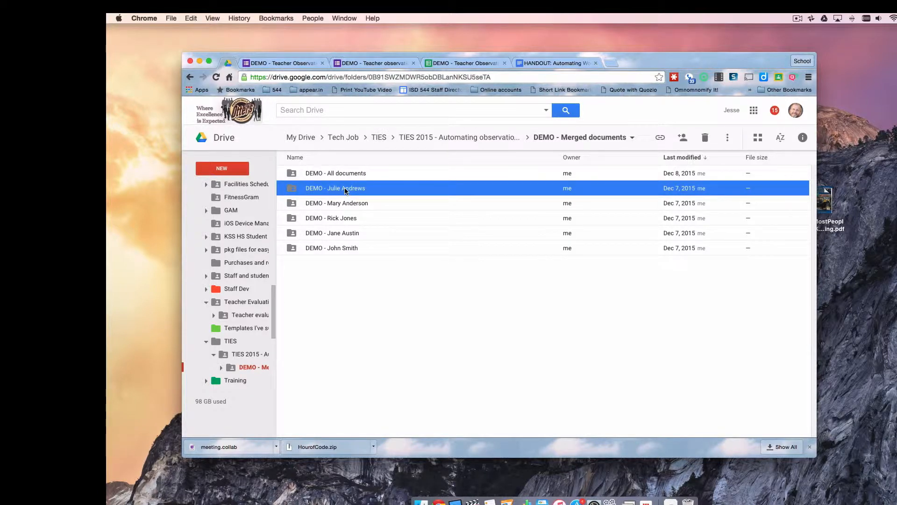
{"action": "left_click", "coordinate": [337, 203]}
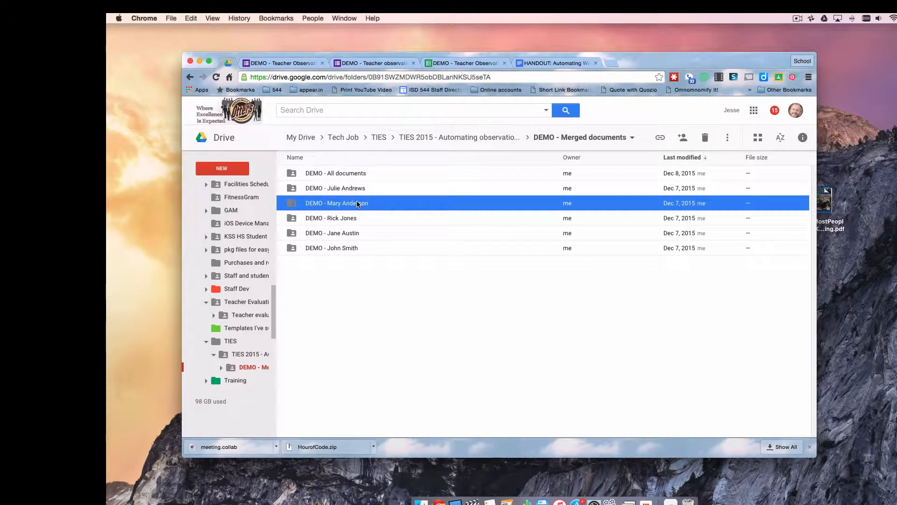
{"action": "mouse_move", "coordinate": [353, 219]}
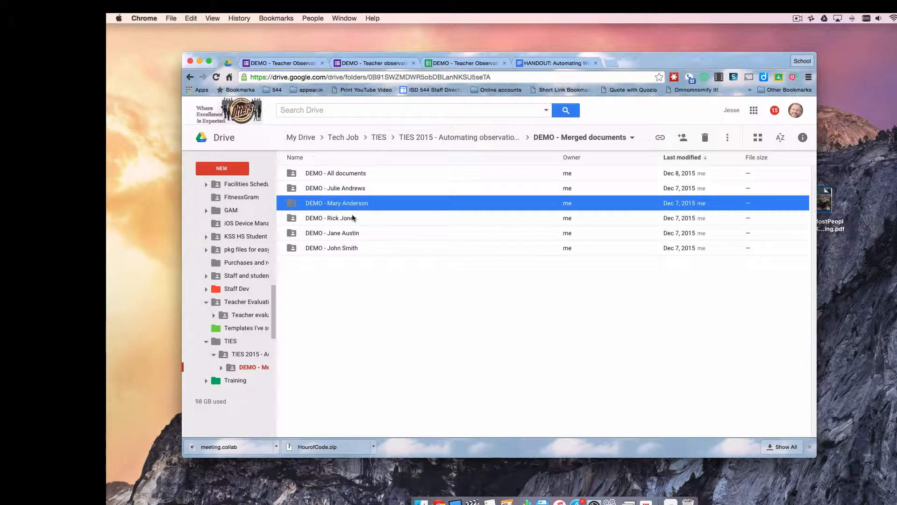
{"action": "left_click", "coordinate": [330, 218]}
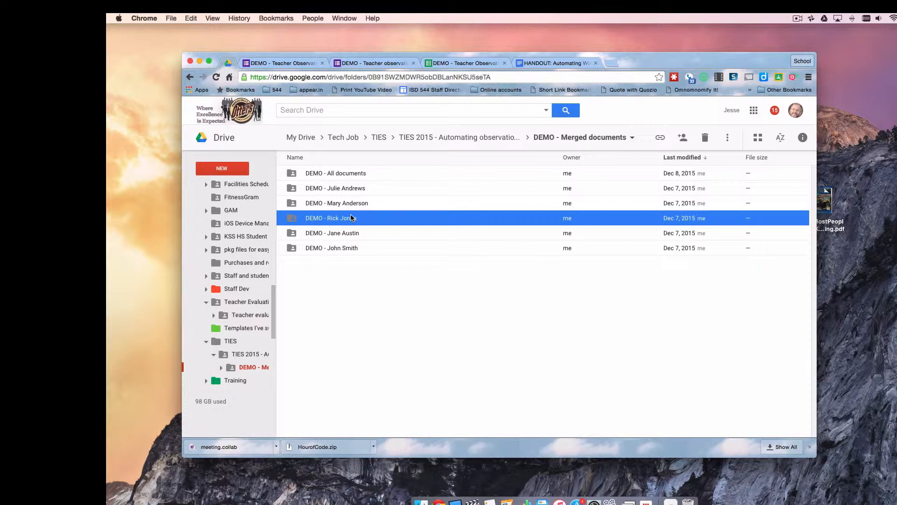
{"action": "left_click", "coordinate": [336, 188]}
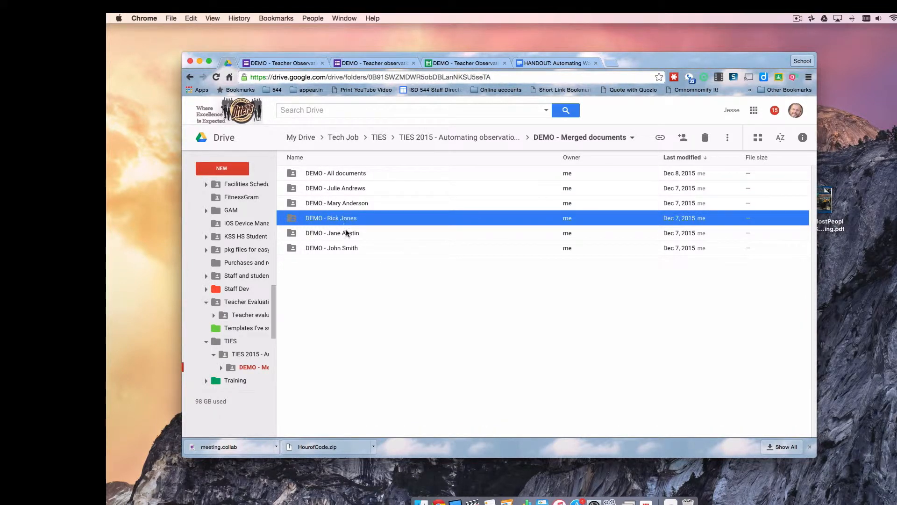
{"action": "left_click", "coordinate": [332, 233]}
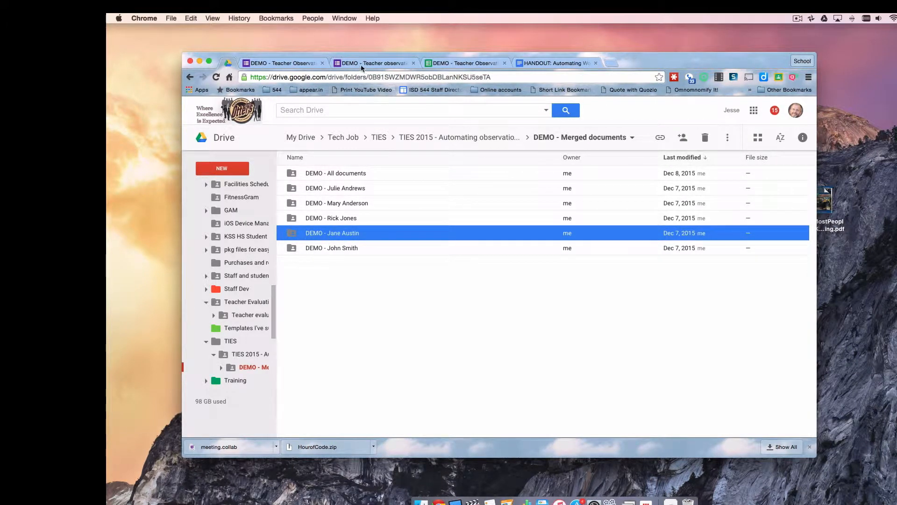
{"action": "left_click", "coordinate": [375, 63]}
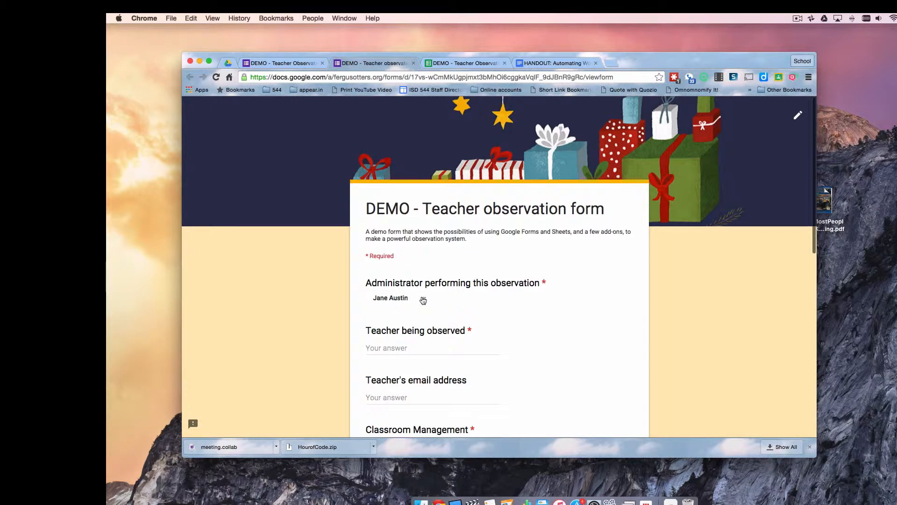
{"action": "left_click", "coordinate": [432, 348]}
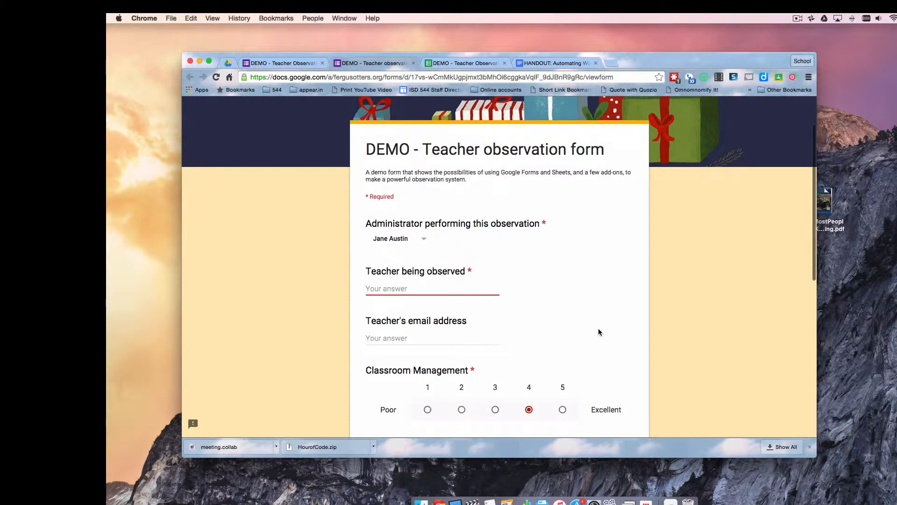
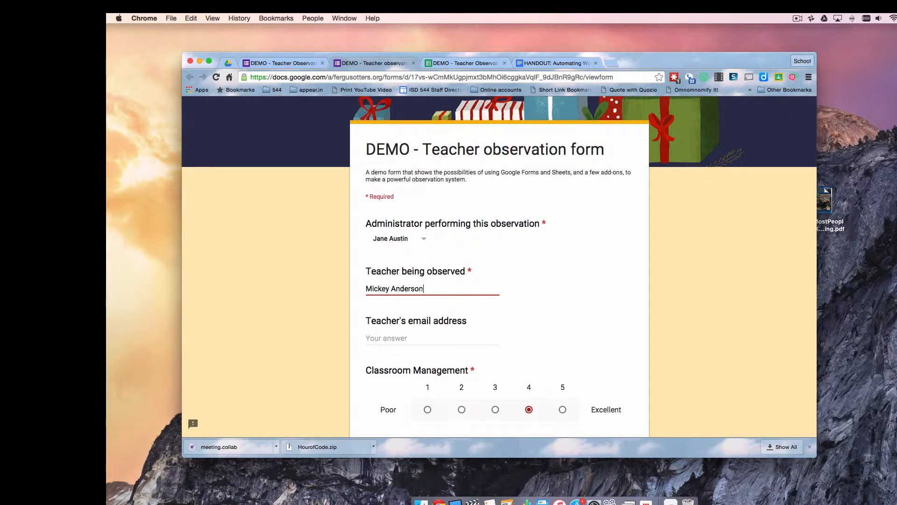
{"action": "left_click", "coordinate": [424, 338]}
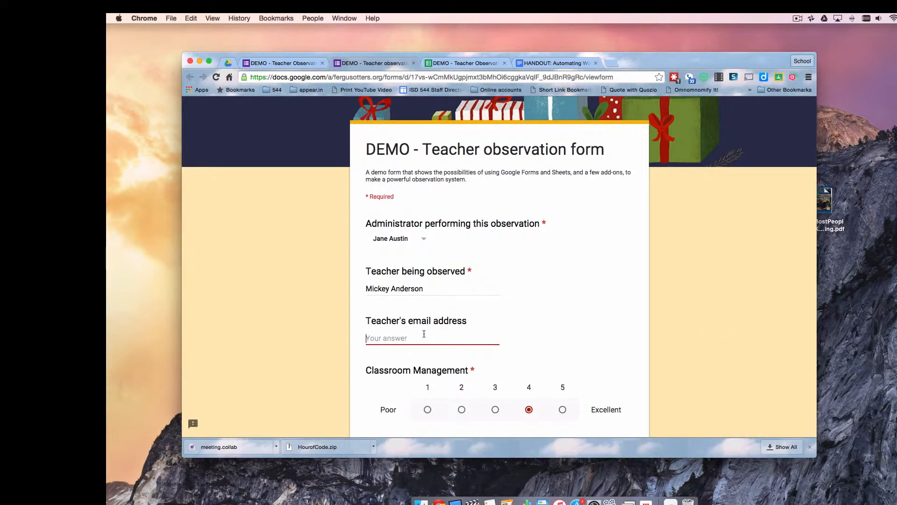
{"action": "type", "text": "manderson"}
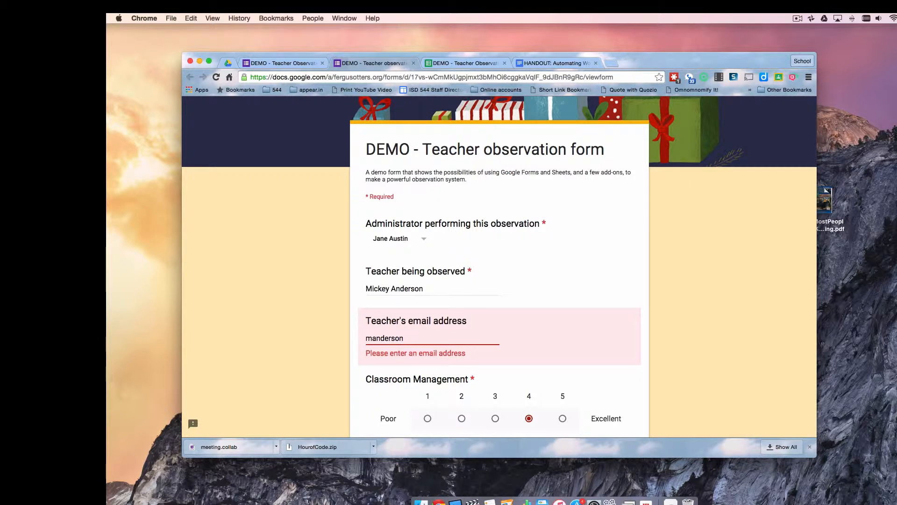
{"action": "type", "text": "@notarealschool.org"}
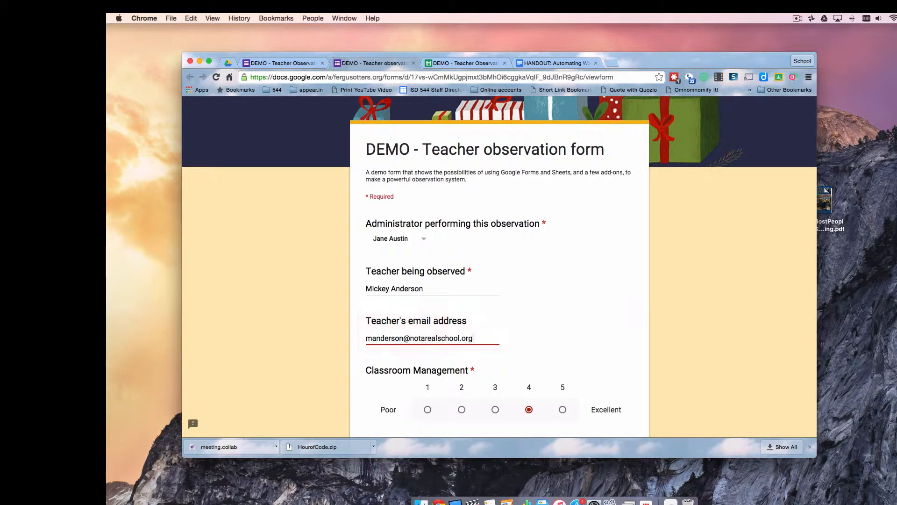
Submit the completed observation with its four ratings.
{"action": "scroll", "scroll_direction": "down", "scroll_amount": 3}
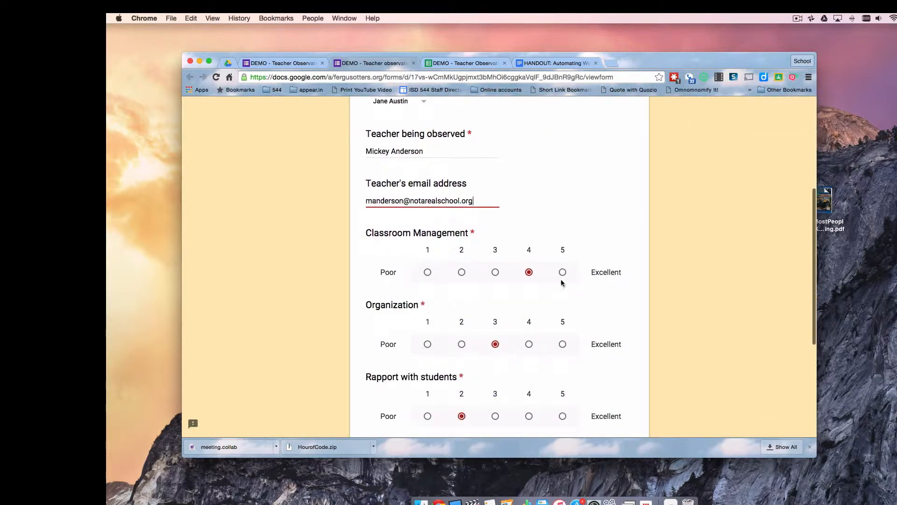
{"action": "scroll", "scroll_direction": "down", "scroll_amount": 3}
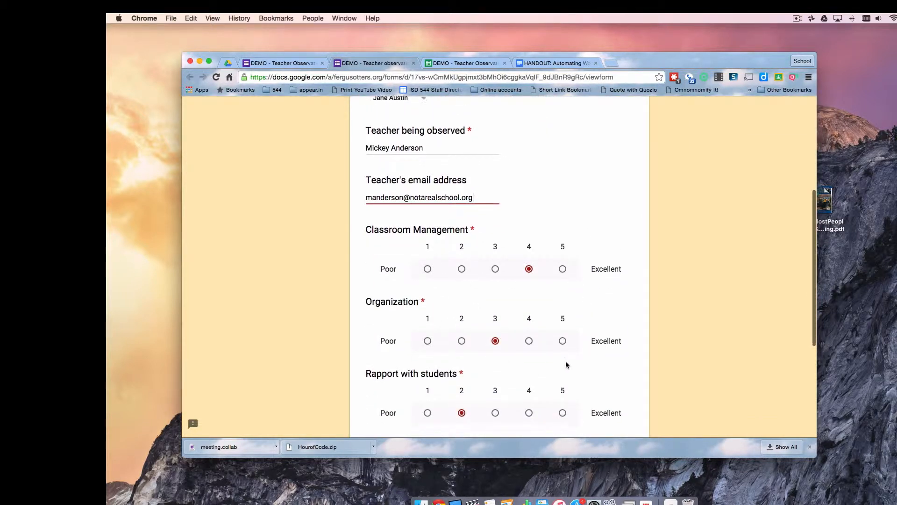
{"action": "scroll", "scroll_direction": "down", "scroll_amount": 3}
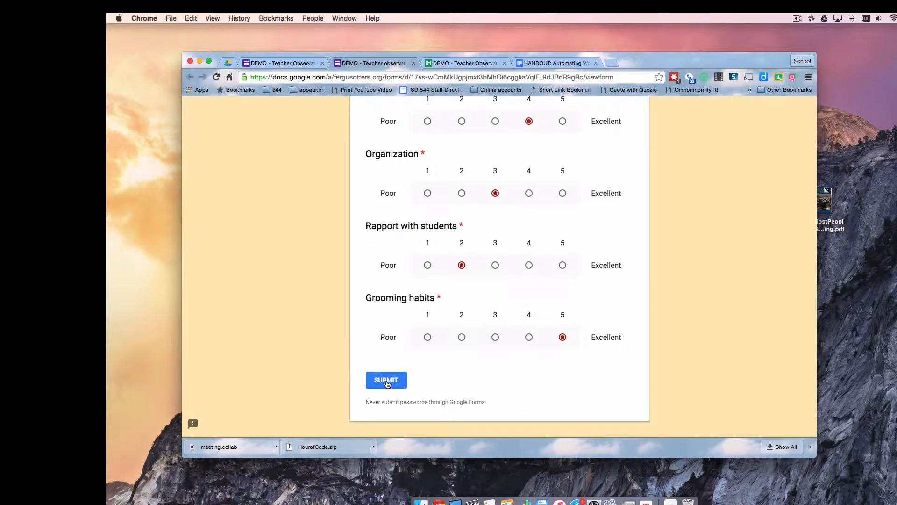
{"action": "left_click", "coordinate": [387, 380]}
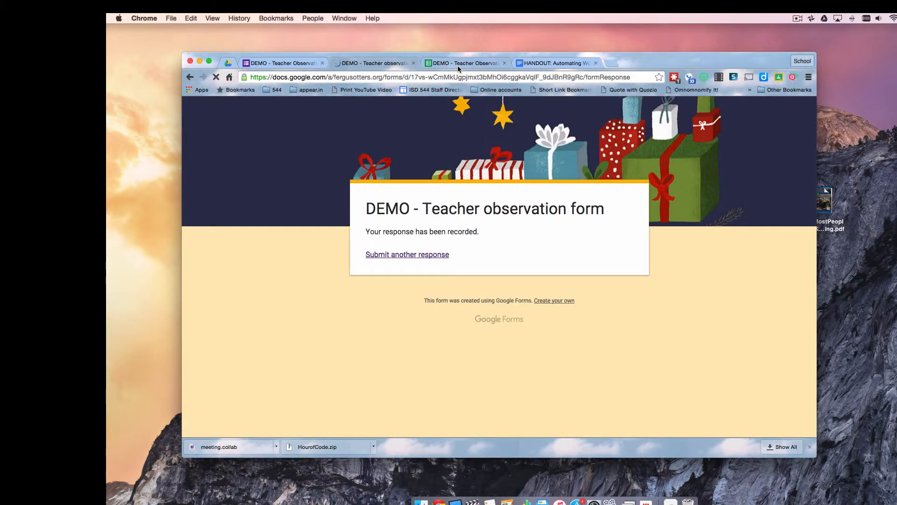
Check the new row 2 in the responses sheet, inspecting the teacher name and Organization rating.
{"action": "left_click", "coordinate": [465, 62]}
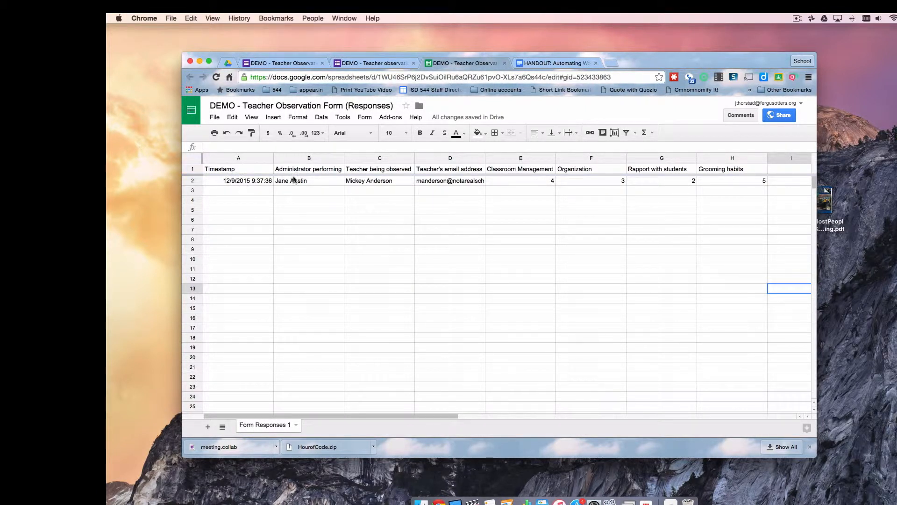
{"action": "left_click", "coordinate": [379, 180]}
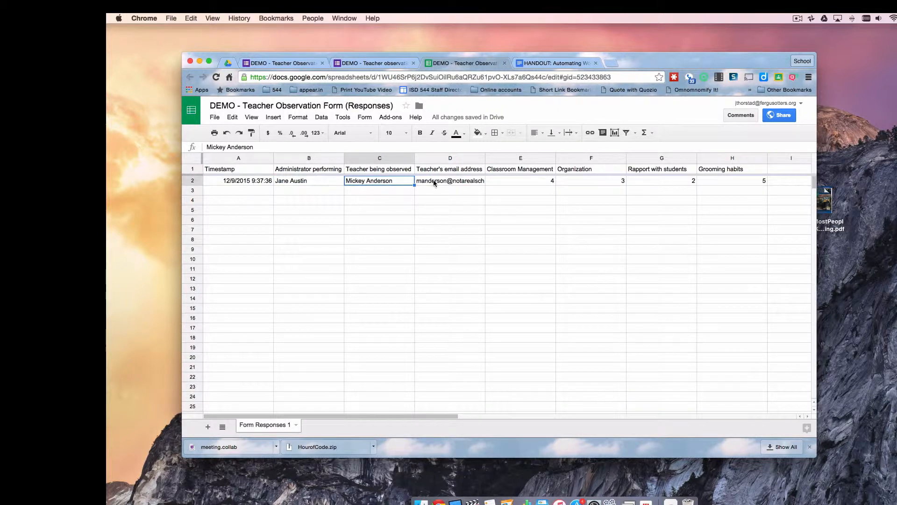
{"action": "left_click", "coordinate": [590, 181]}
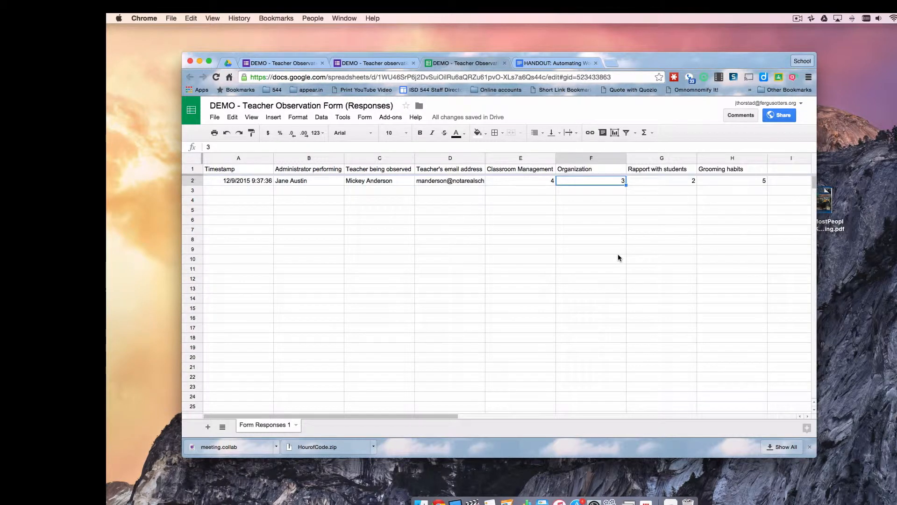
{"action": "left_click", "coordinate": [372, 63]}
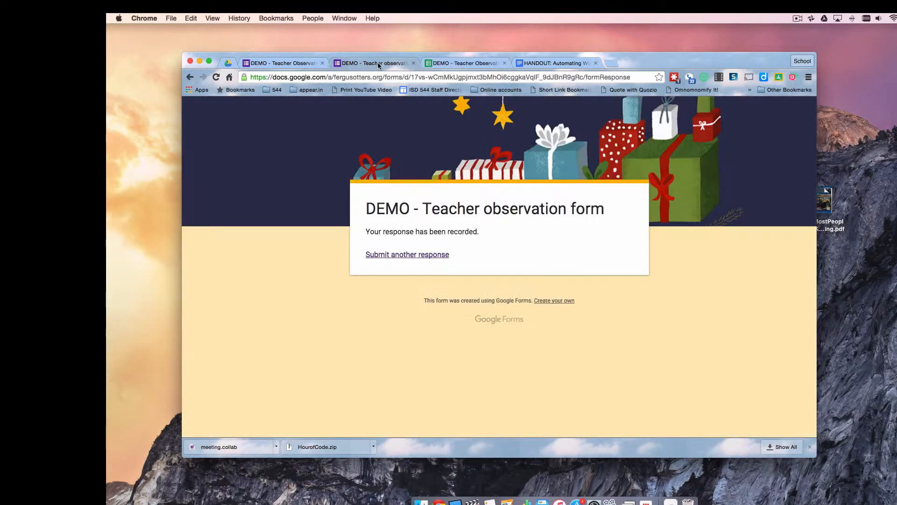
{"action": "mouse_move", "coordinate": [407, 255]}
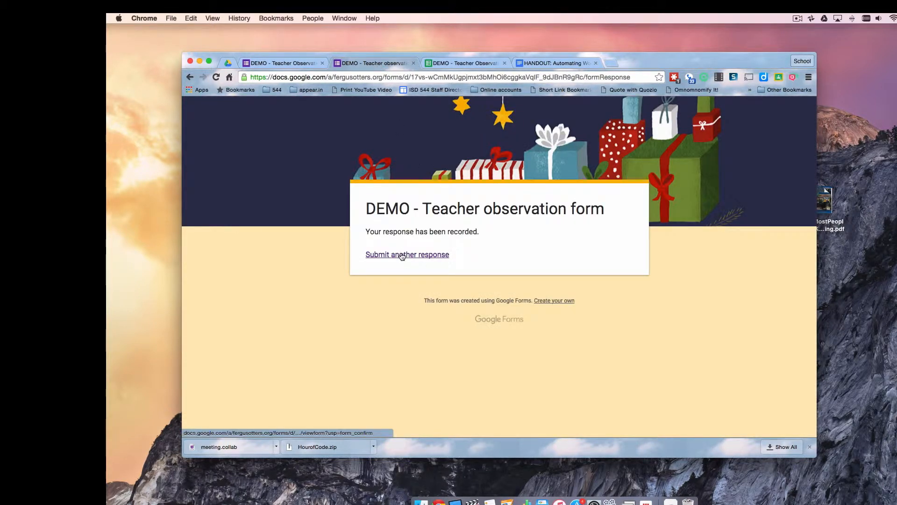
{"action": "left_click", "coordinate": [406, 254]}
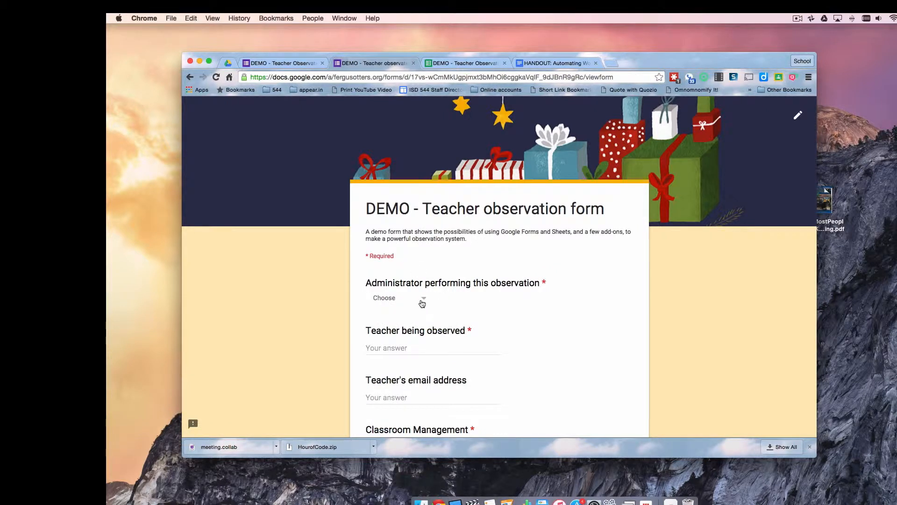
{"action": "left_click", "coordinate": [398, 298]}
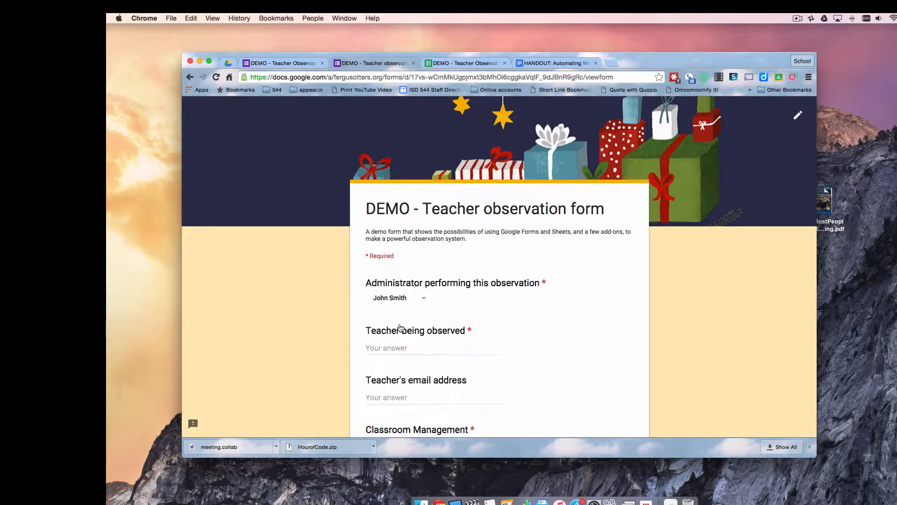
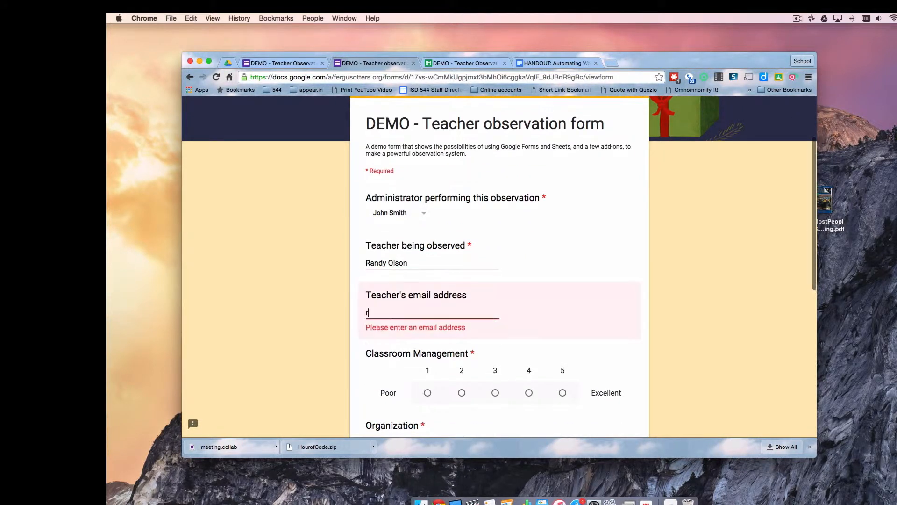
{"action": "type", "text": "olson@notarealscho"}
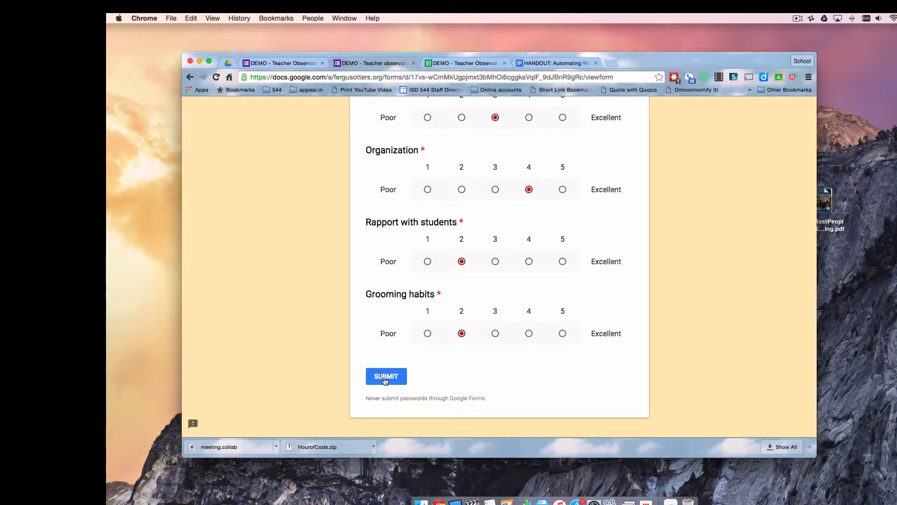
{"action": "left_click", "coordinate": [386, 375]}
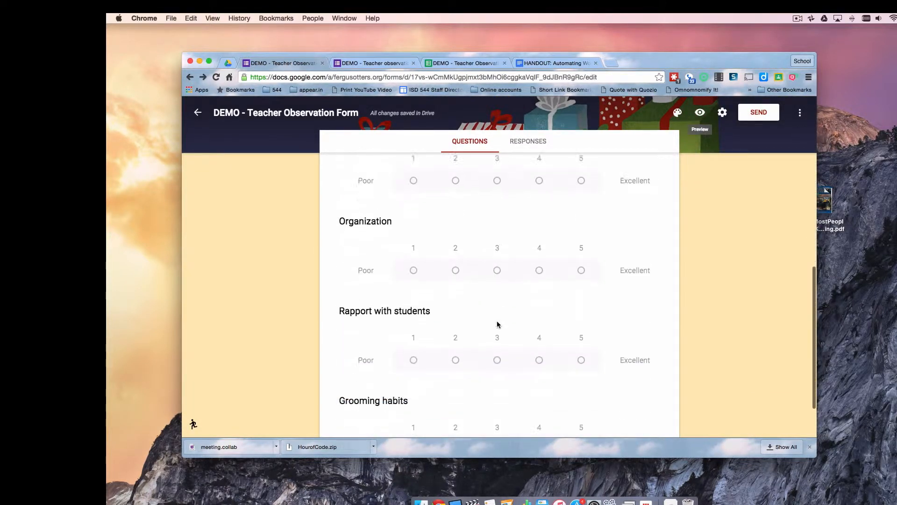
Add a Paragraph-type question titled Summary at the end of the form.
{"action": "scroll", "scroll_direction": "up", "scroll_amount": 3}
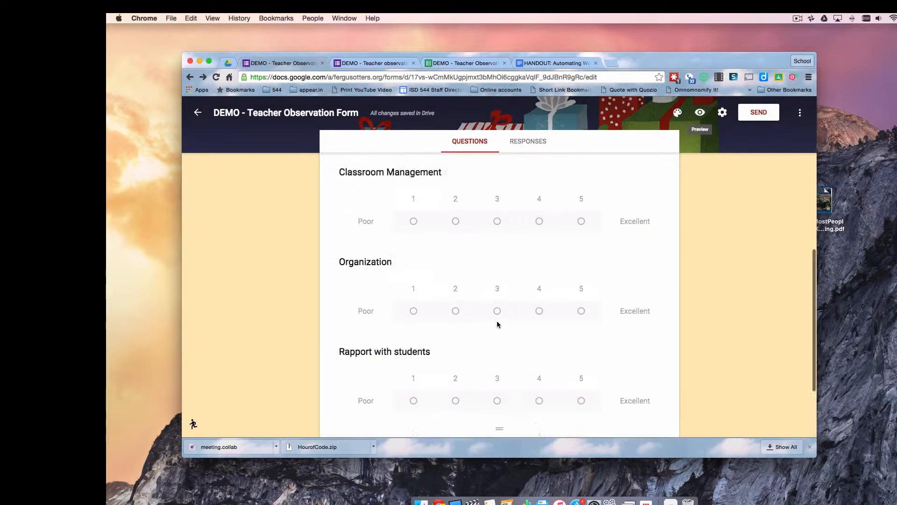
{"action": "scroll", "scroll_direction": "up", "scroll_amount": 3}
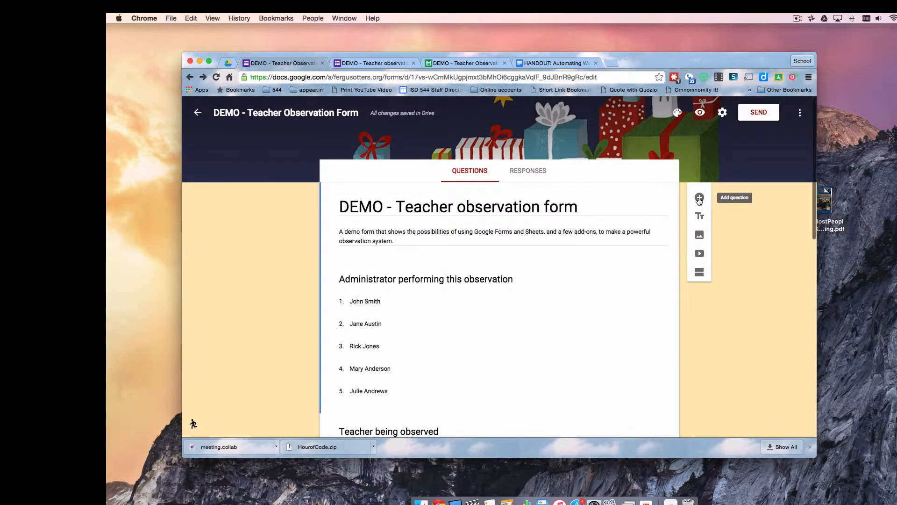
{"action": "left_click", "coordinate": [699, 198]}
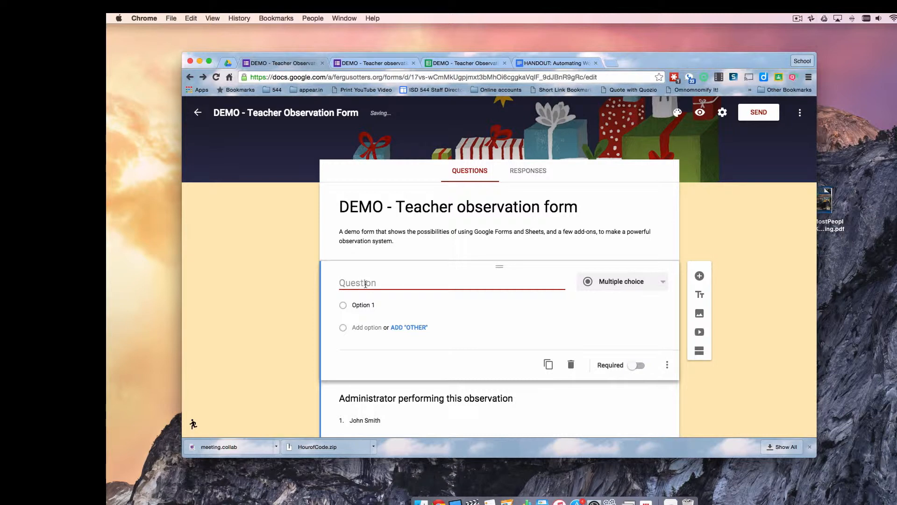
{"action": "type", "text": "Summary"}
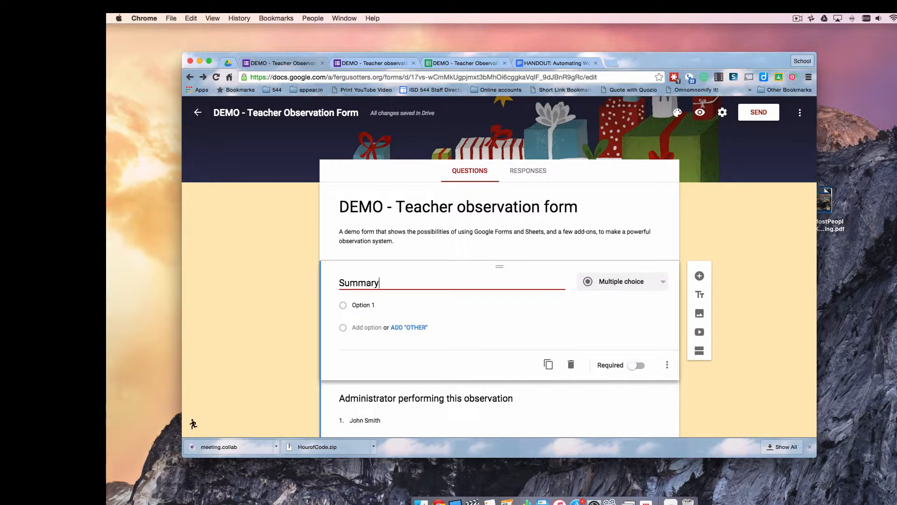
{"action": "left_click", "coordinate": [620, 282]}
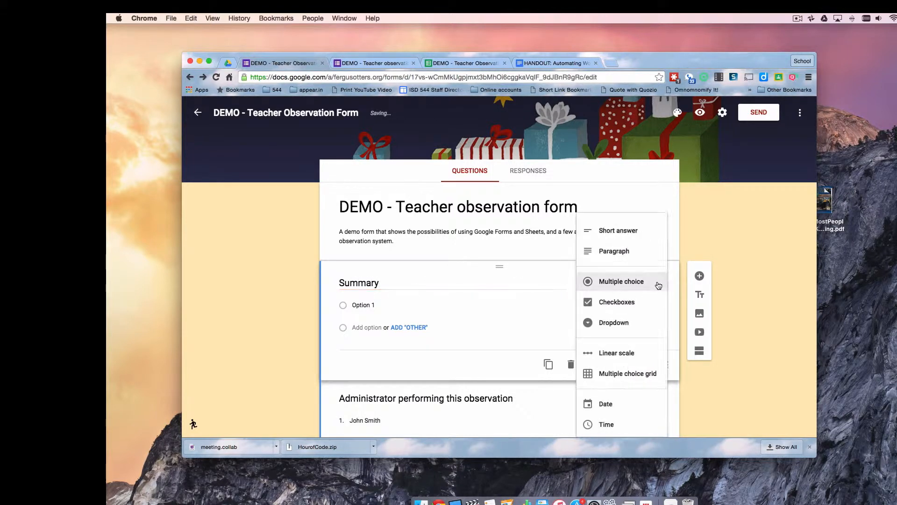
{"action": "left_click", "coordinate": [614, 251]}
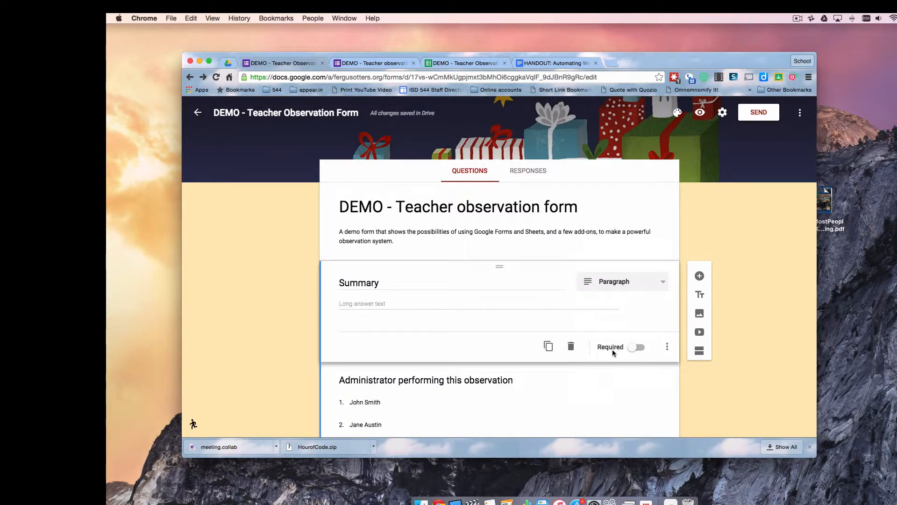
{"action": "mouse_move", "coordinate": [458, 326]}
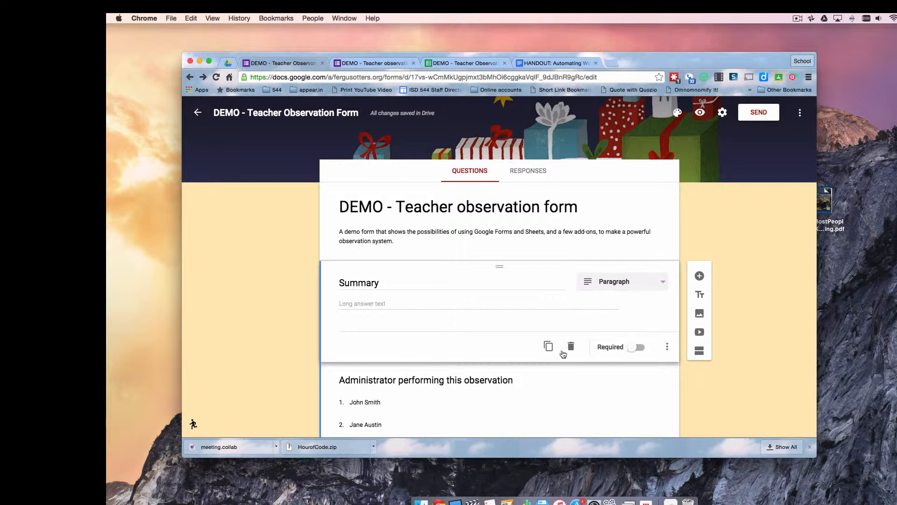
{"action": "mouse_move", "coordinate": [469, 414]}
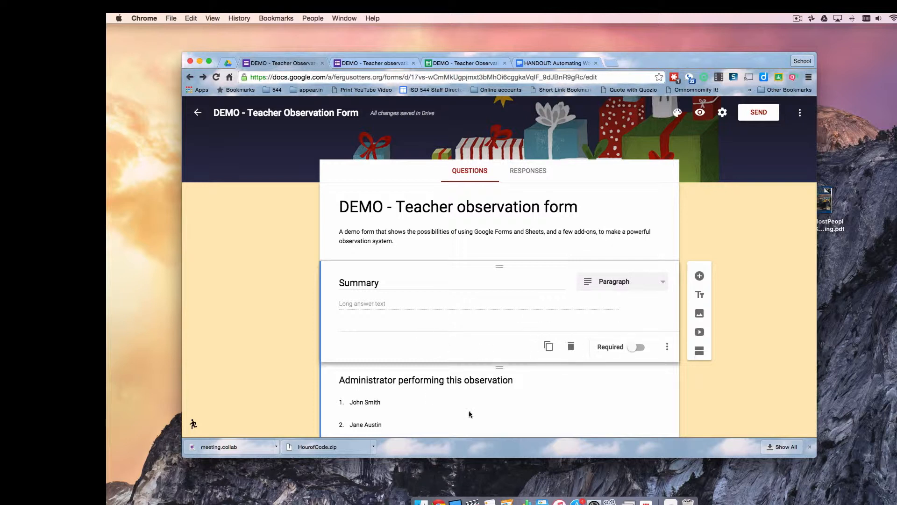
{"action": "mouse_move", "coordinate": [644, 338]}
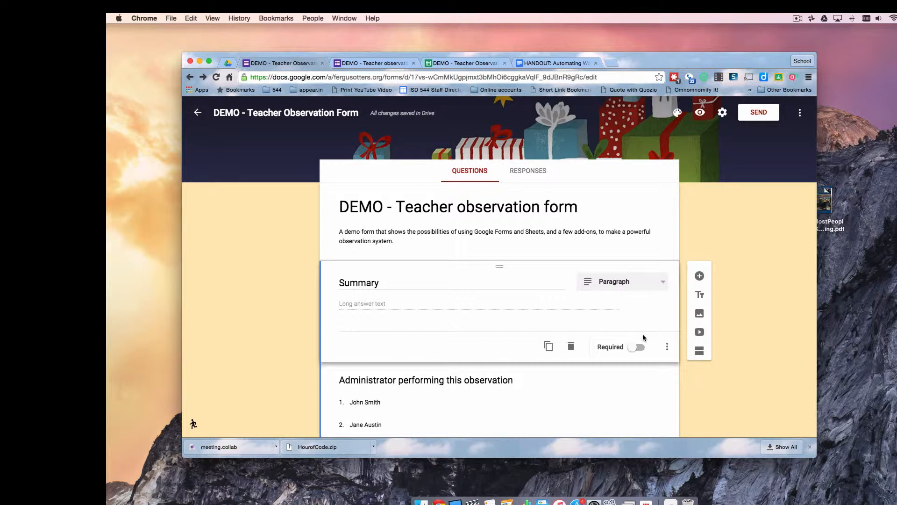
{"action": "mouse_move", "coordinate": [582, 305]}
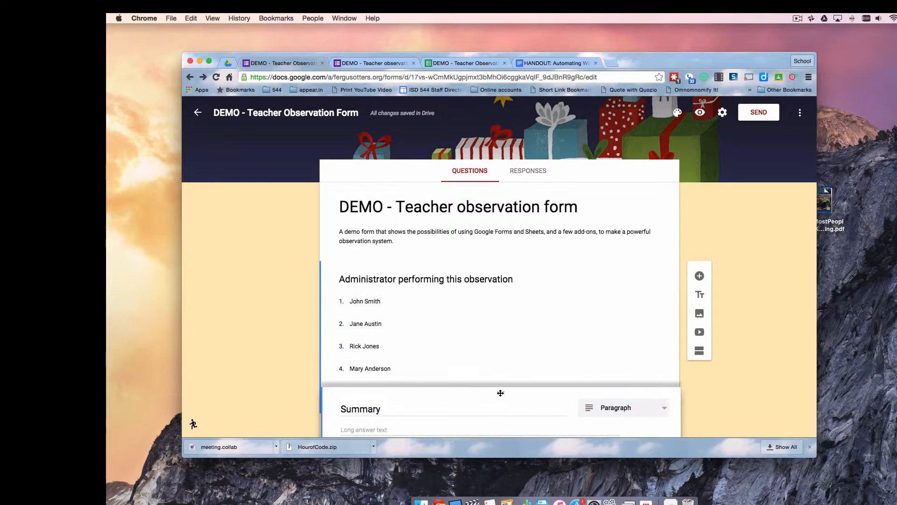
{"action": "scroll", "scroll_direction": "down", "scroll_amount": 3}
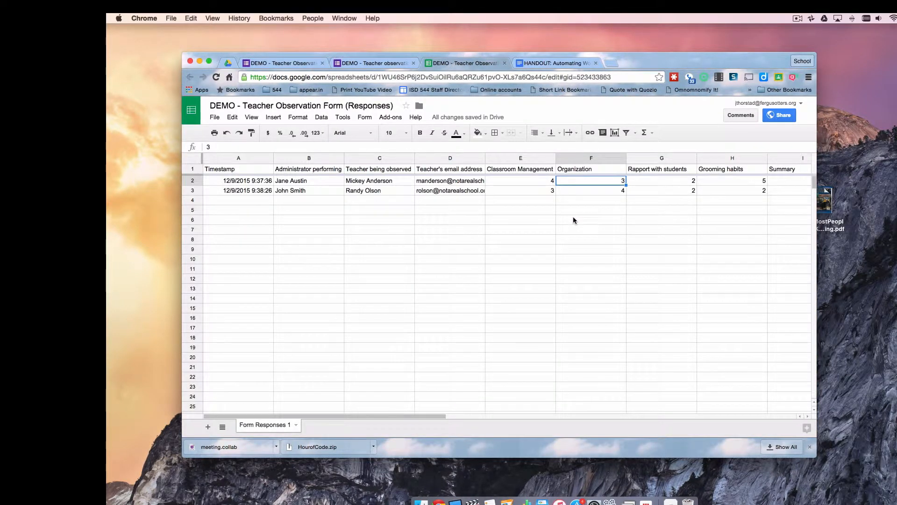
View the empty Summary column, start another blank form response, and get a fresh browser tab.
{"action": "scroll", "scroll_direction": "right", "scroll_amount": 3}
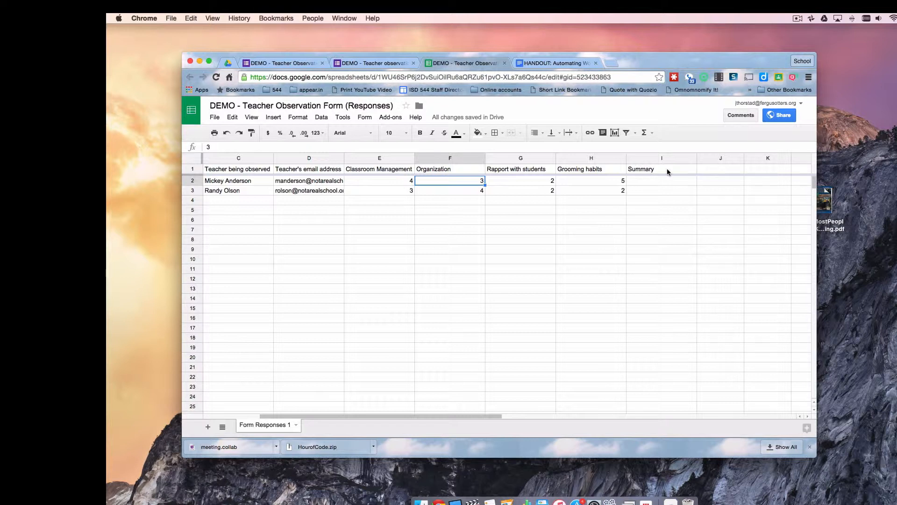
{"action": "mouse_move", "coordinate": [591, 259]}
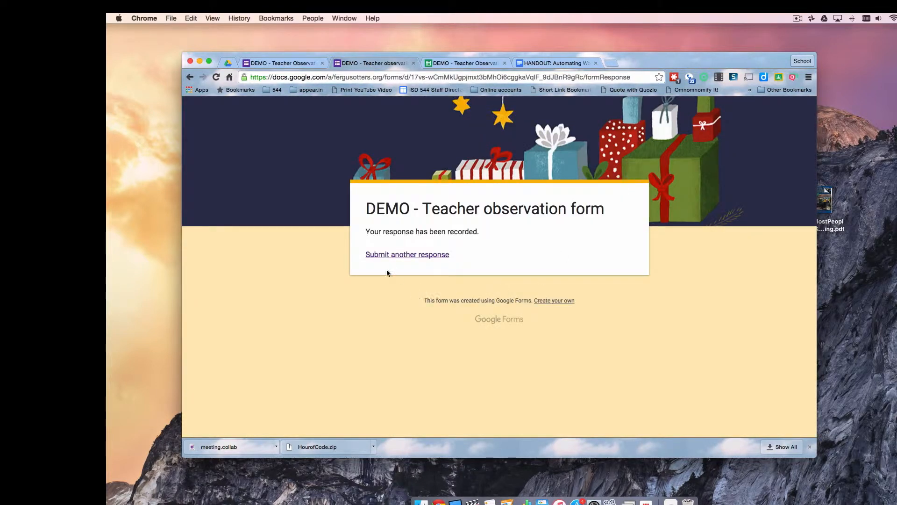
{"action": "left_click", "coordinate": [407, 254]}
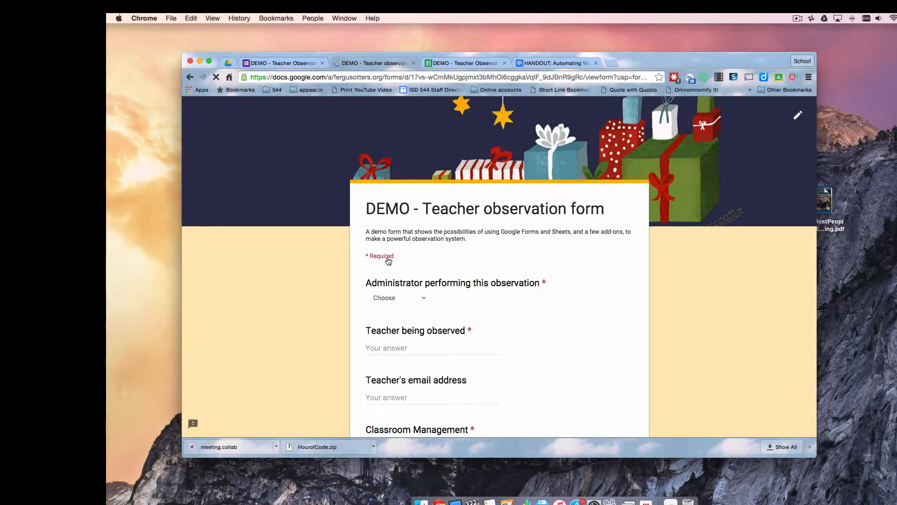
{"action": "left_click", "coordinate": [704, 63]}
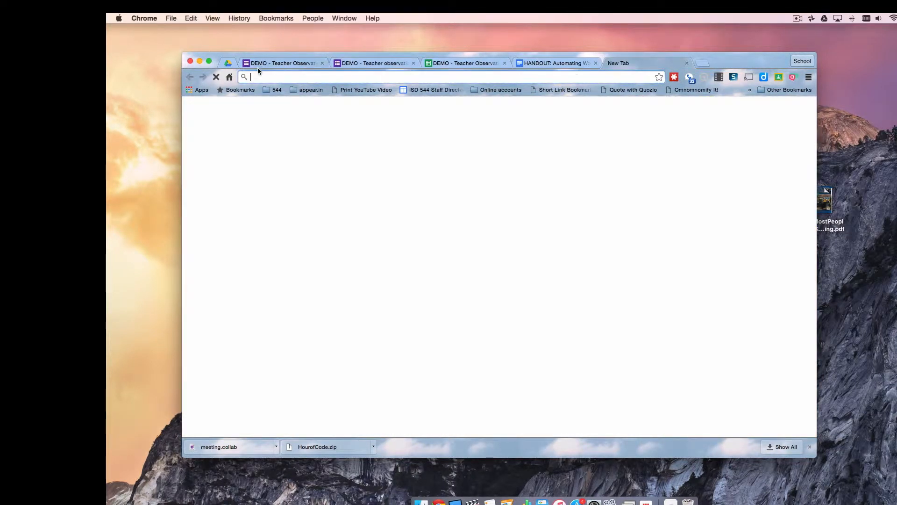
Search the web for lorem ipsum and go to the generator site for filler text.
{"action": "type", "text": "lor"}
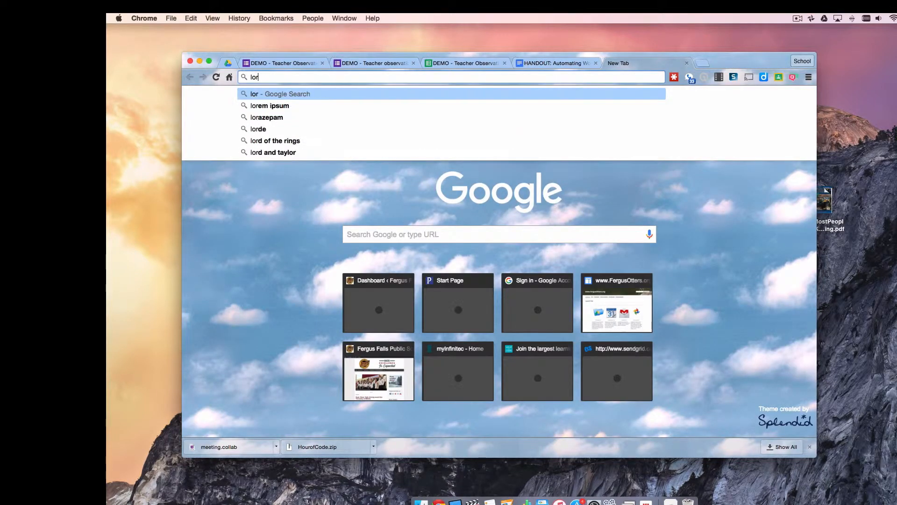
{"action": "mouse_move", "coordinate": [269, 106]}
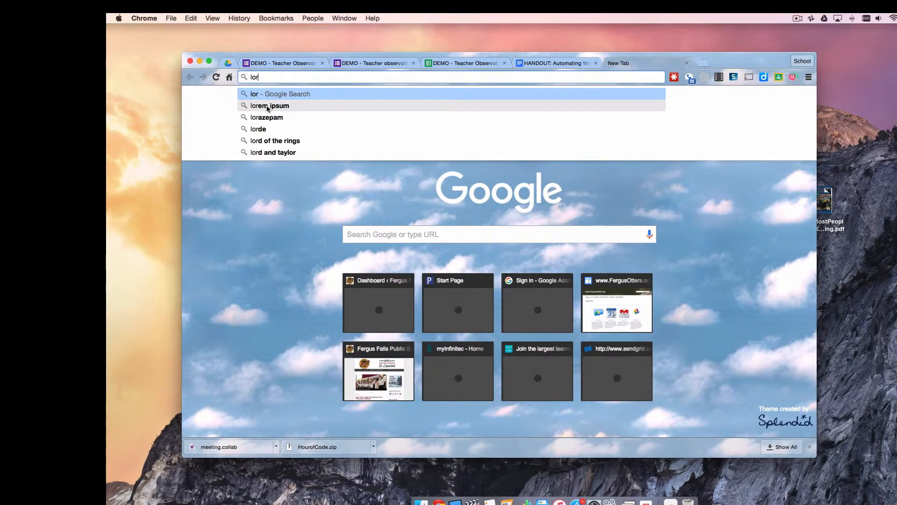
{"action": "left_click", "coordinate": [269, 105]}
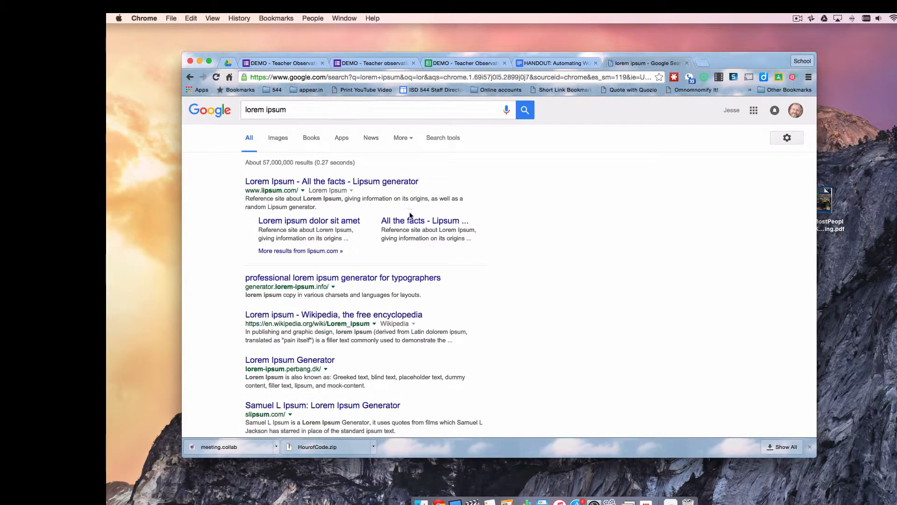
{"action": "left_click", "coordinate": [331, 181]}
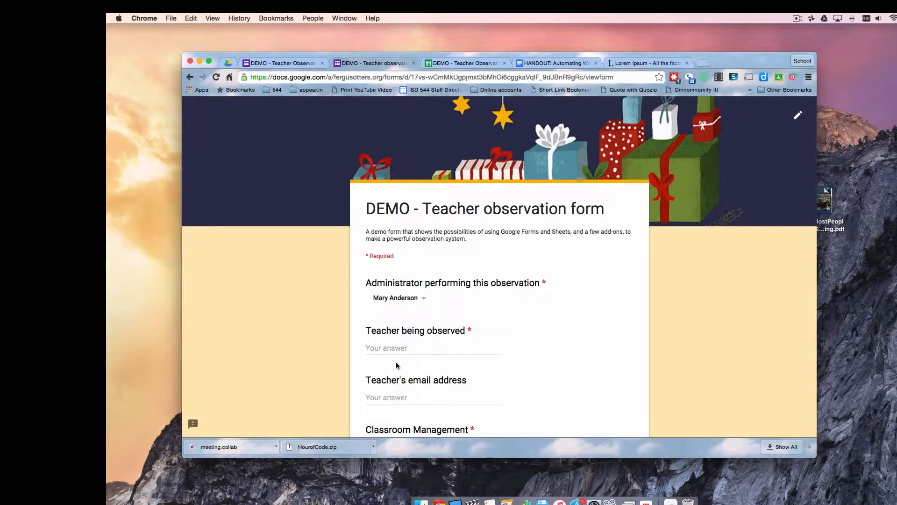
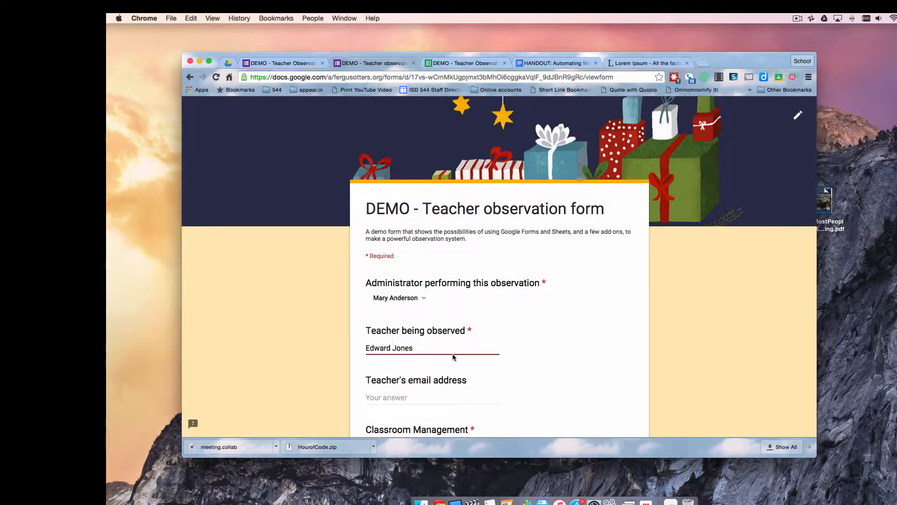
{"action": "type", "text": "ejones@notarealschool.org"}
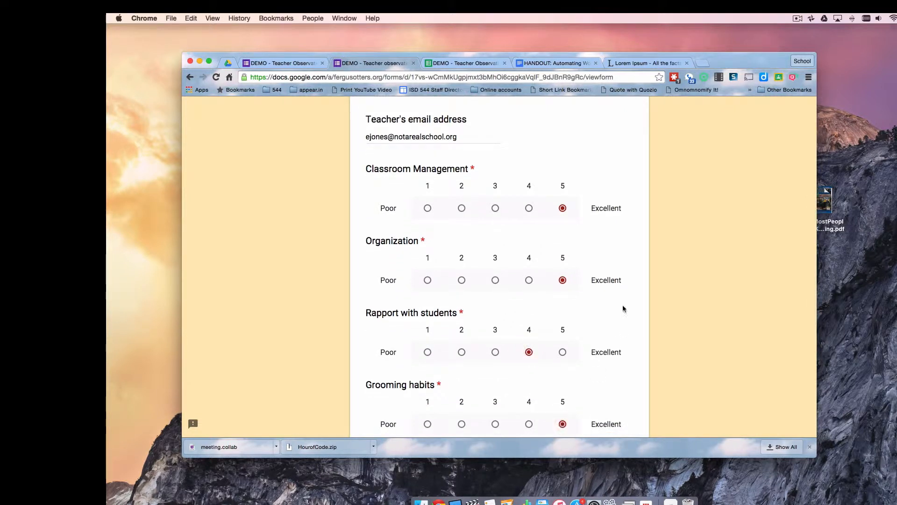
{"action": "scroll", "scroll_direction": "down", "scroll_amount": 3}
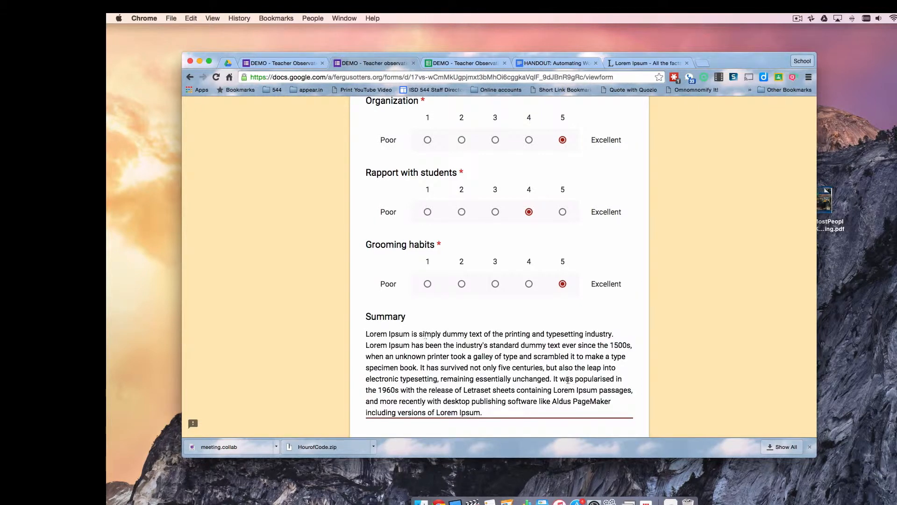
{"action": "scroll", "scroll_direction": "down", "scroll_amount": 3}
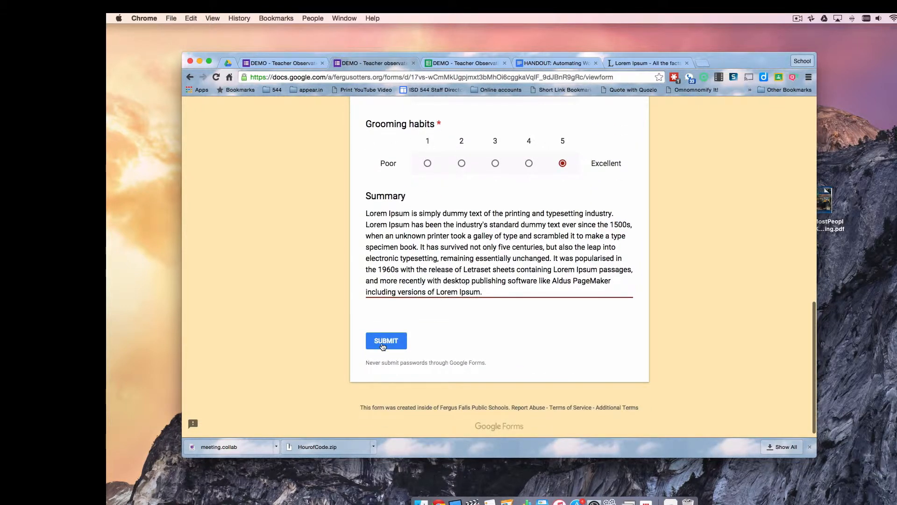
{"action": "left_click", "coordinate": [386, 340]}
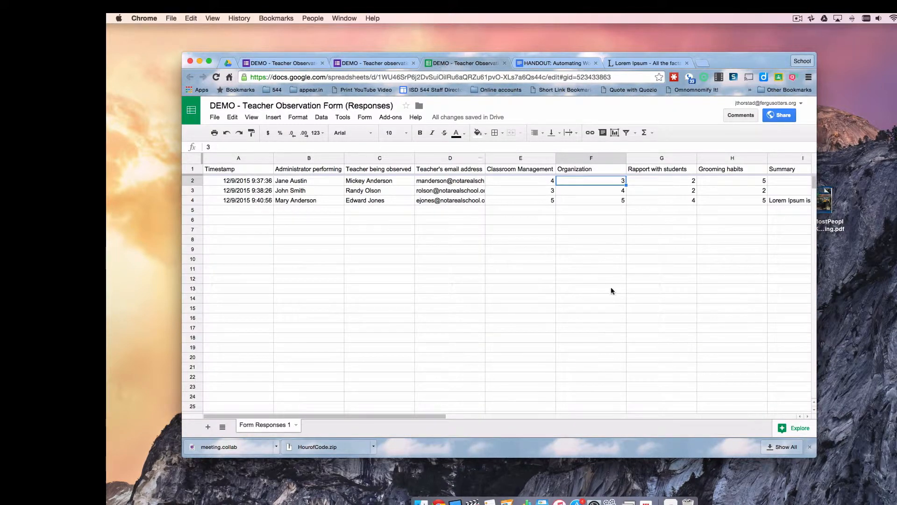
Scroll the responses sheet sideways to read the third row's Lorem Ipsum Summary cell.
{"action": "scroll", "scroll_direction": "right", "scroll_amount": 3}
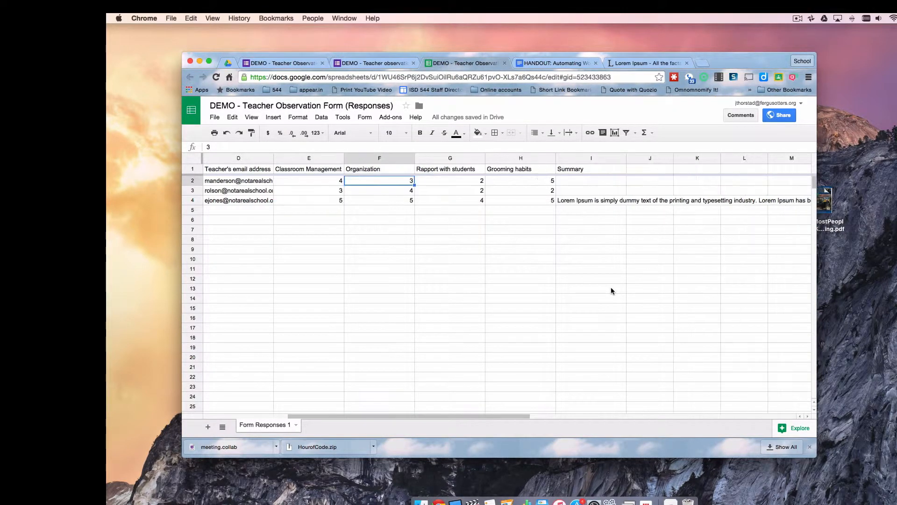
{"action": "scroll", "scroll_direction": "left", "scroll_amount": 3}
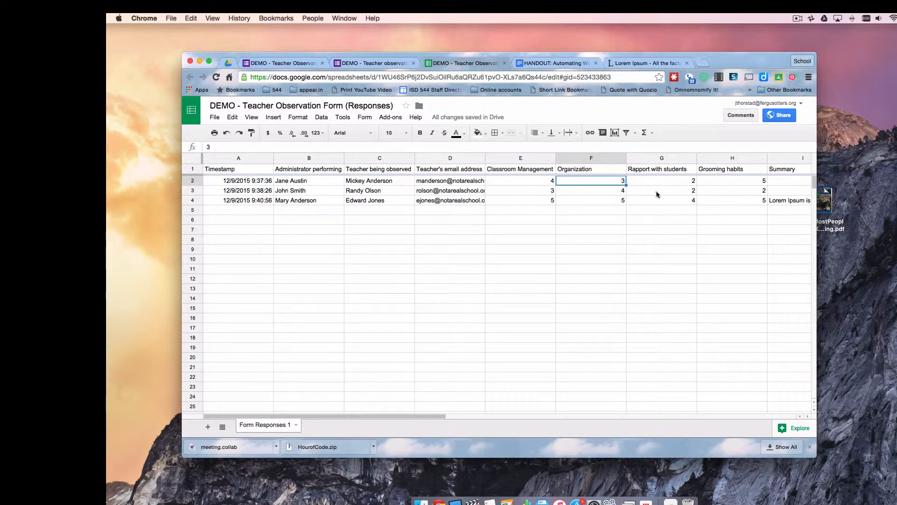
{"action": "mouse_move", "coordinate": [692, 190]}
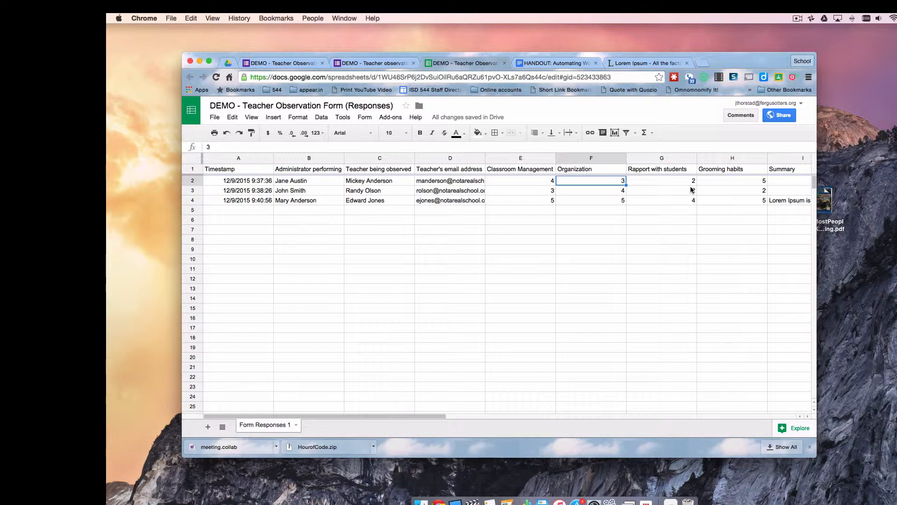
{"action": "scroll", "scroll_direction": "right", "scroll_amount": 3}
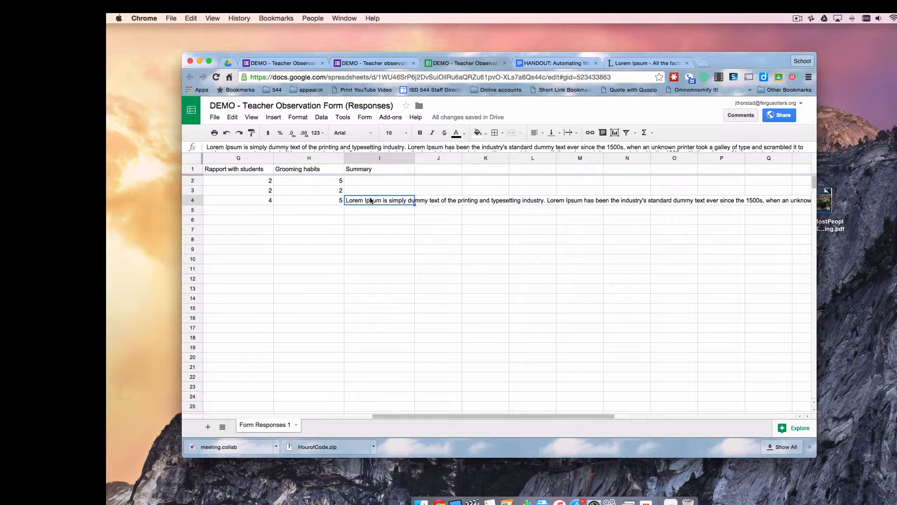
{"action": "scroll", "scroll_direction": "left", "scroll_amount": 3}
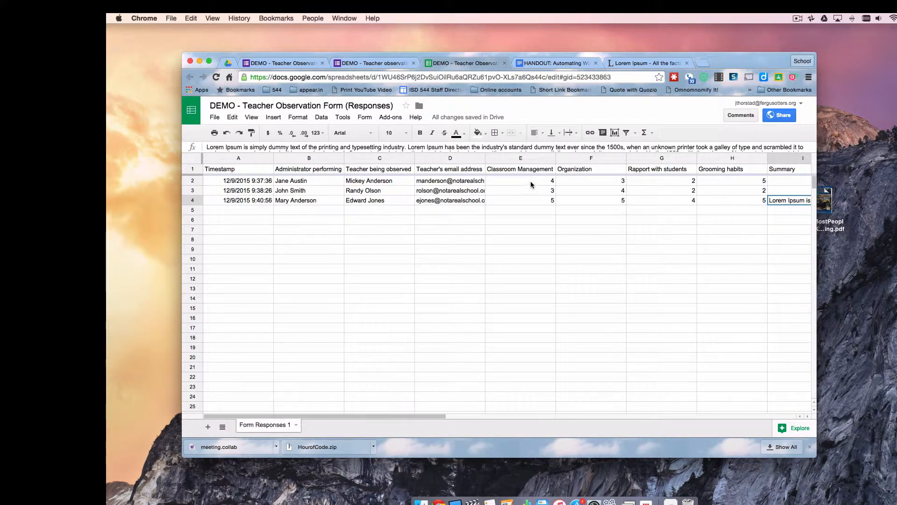
{"action": "mouse_move", "coordinate": [668, 223]}
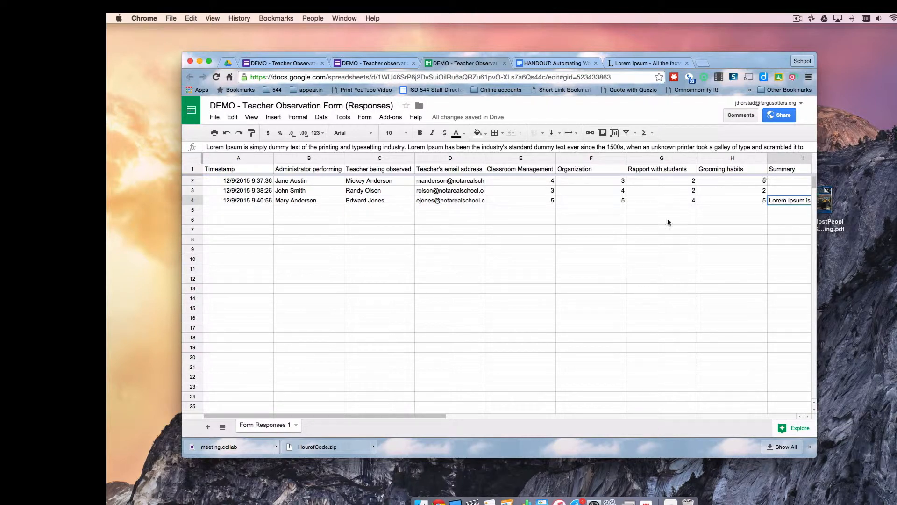
{"action": "scroll", "scroll_direction": "right", "scroll_amount": 3}
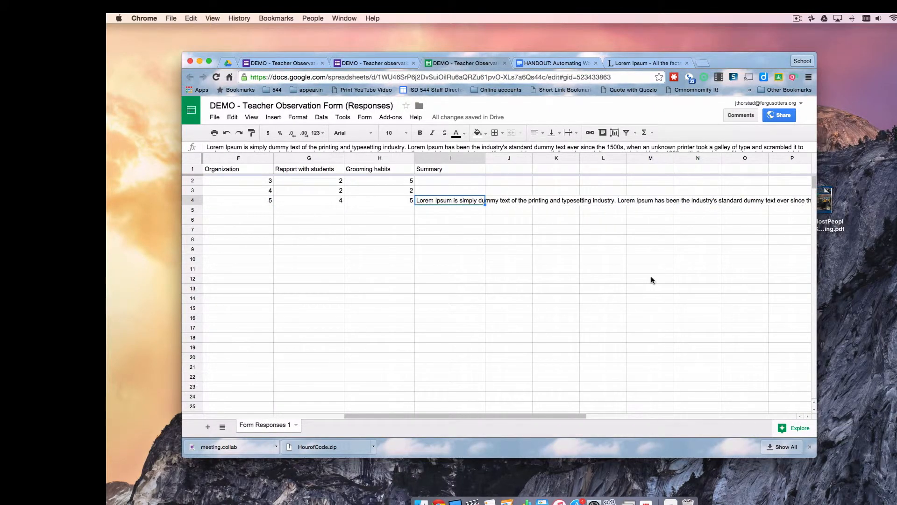
Insert a new column before Summary and head it TOTAL.
{"action": "scroll", "scroll_direction": "left", "scroll_amount": 3}
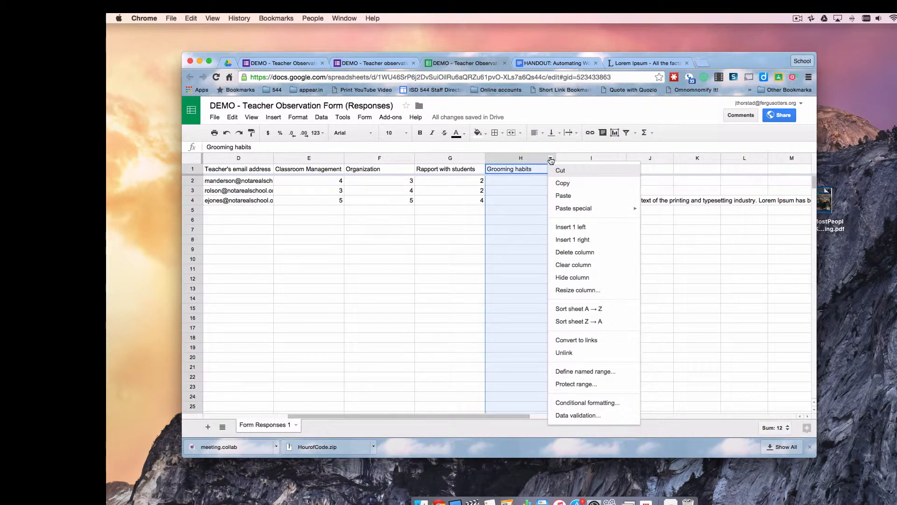
{"action": "mouse_move", "coordinate": [572, 240]}
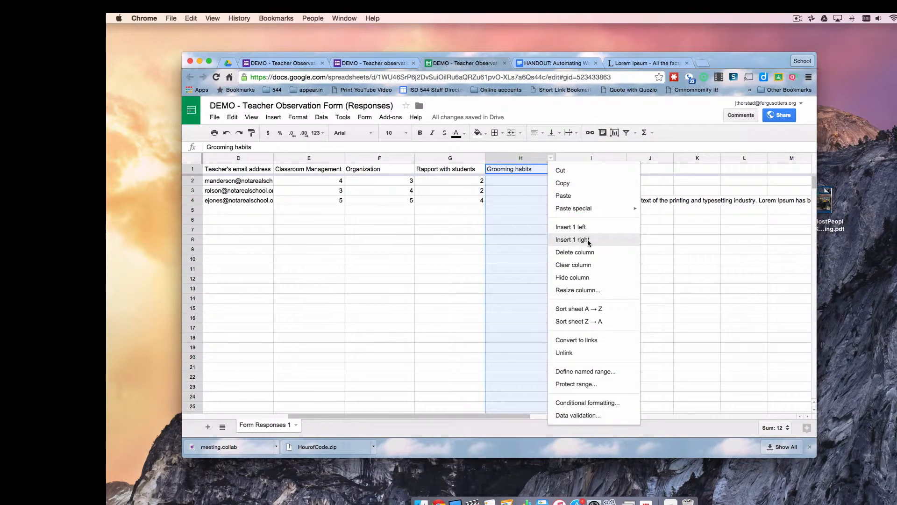
{"action": "left_click", "coordinate": [572, 240]}
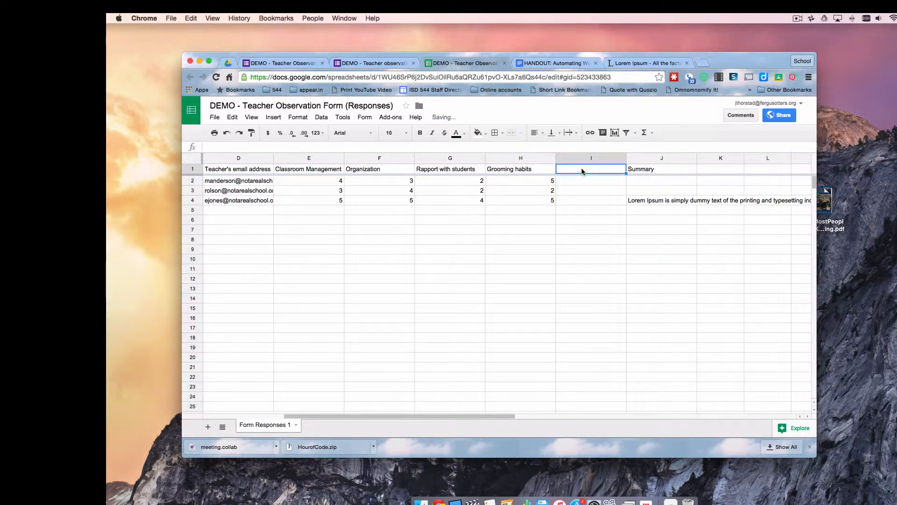
{"action": "type", "text": "TOTAL"}
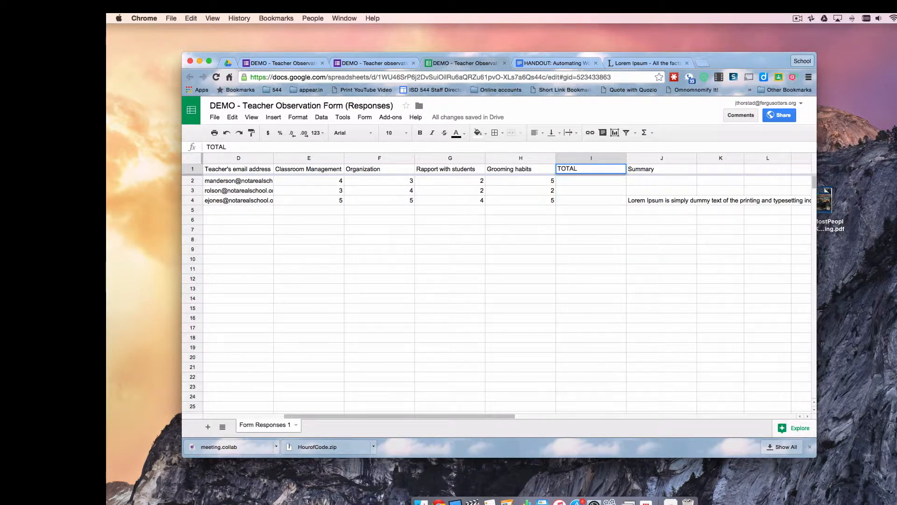
Sum each row's four ratings with =sum(E2:H2), filled down to give 14, 11 and 19.
{"action": "left_click", "coordinate": [591, 180]}
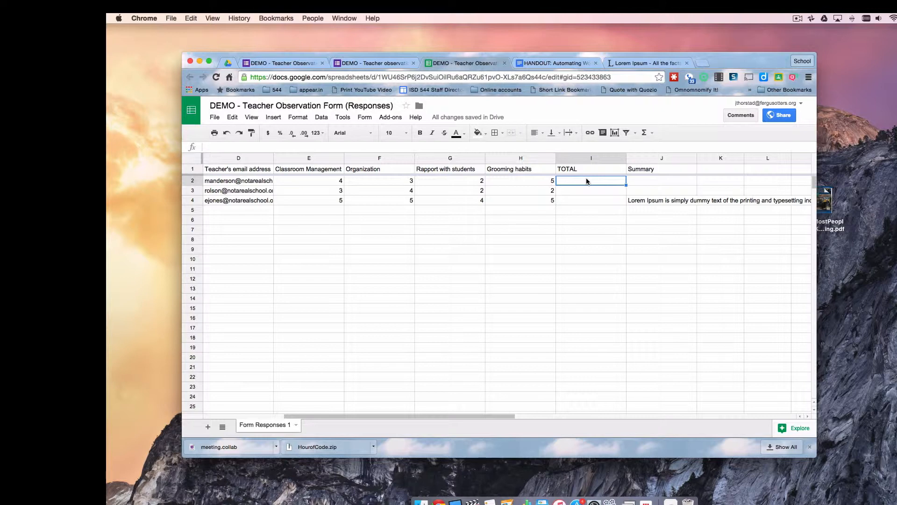
{"action": "type", "text": "="}
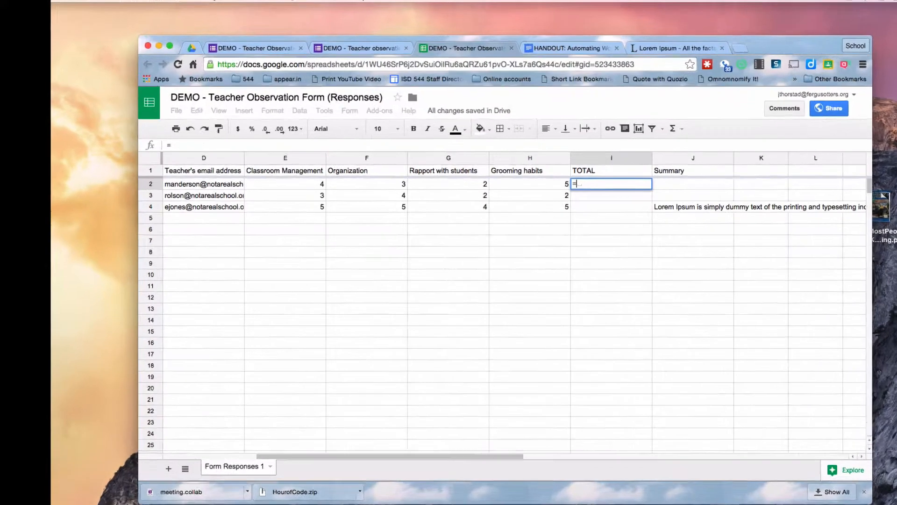
{"action": "type", "text": "sum("}
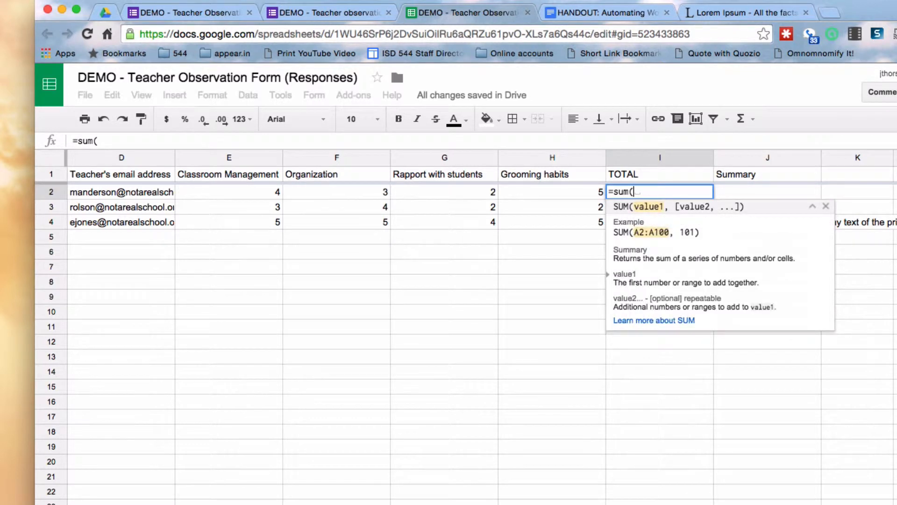
{"action": "left_click", "coordinate": [229, 192]}
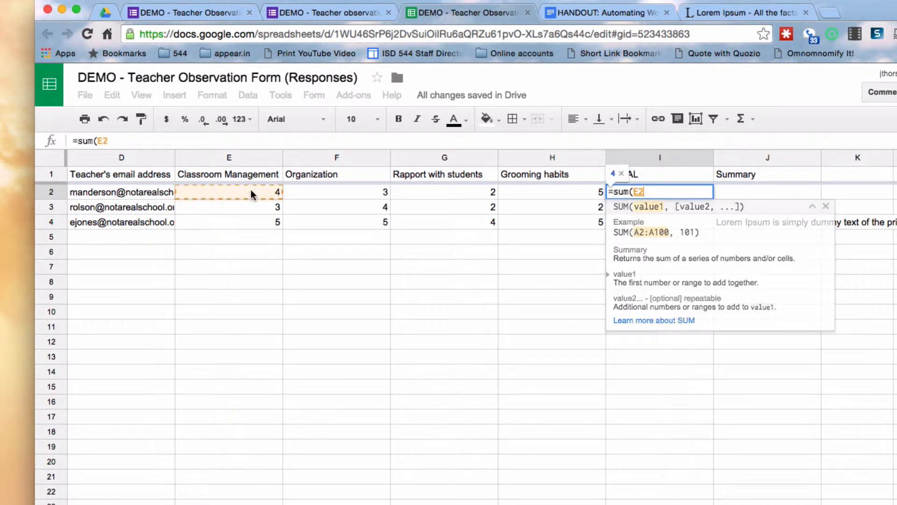
{"action": "left_click_drag", "start_coordinate": [229, 192], "coordinate": [552, 191]}
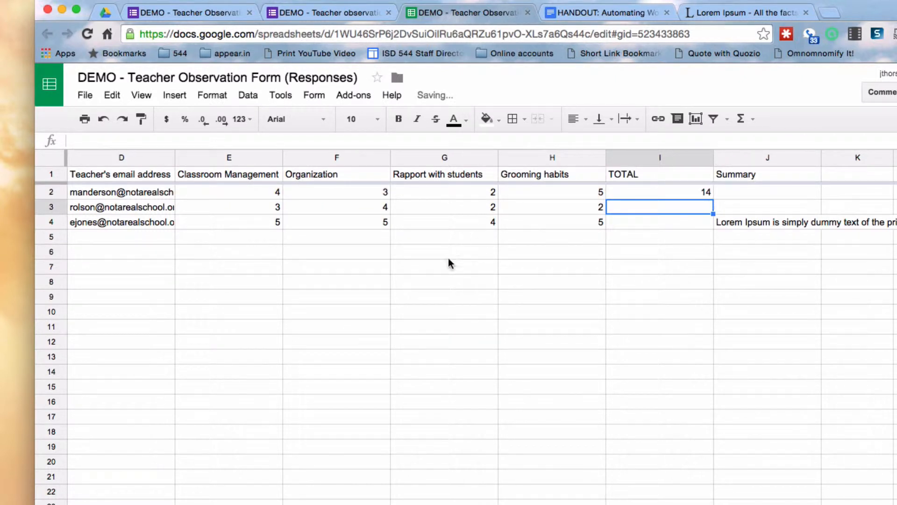
{"action": "mouse_move", "coordinate": [529, 209]}
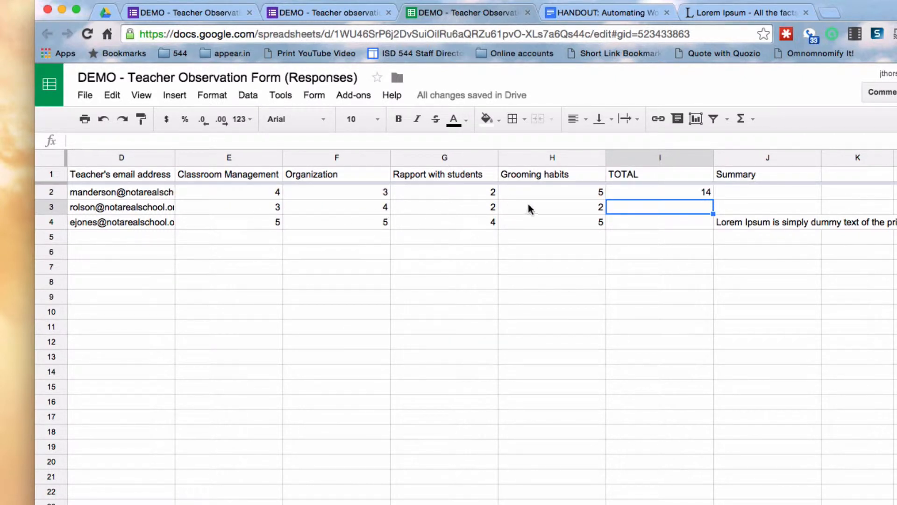
{"action": "left_click", "coordinate": [659, 191]}
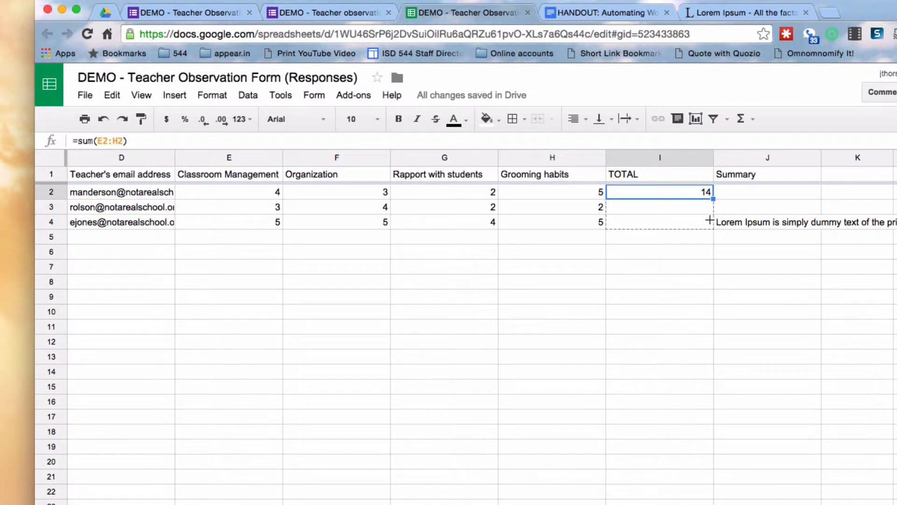
{"action": "left_click_drag", "start_coordinate": [712, 198], "coordinate": [712, 229]}
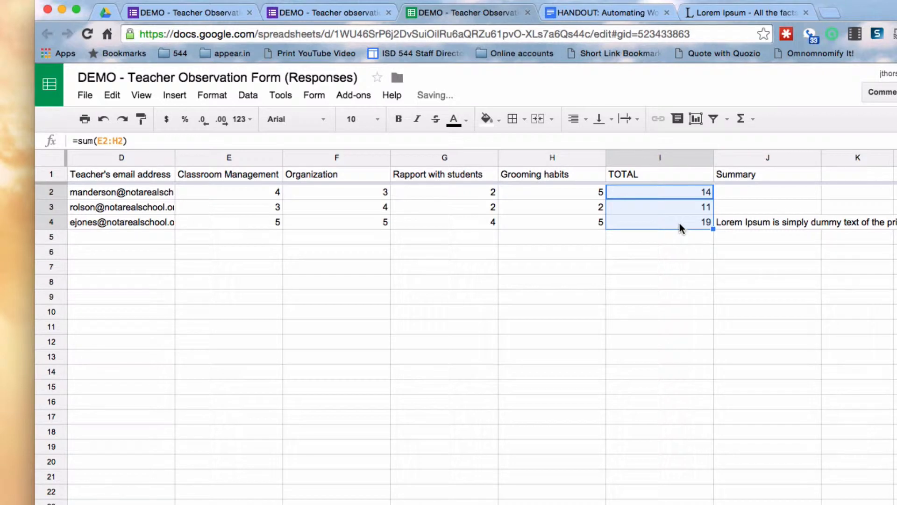
{"action": "left_click", "coordinate": [659, 236]}
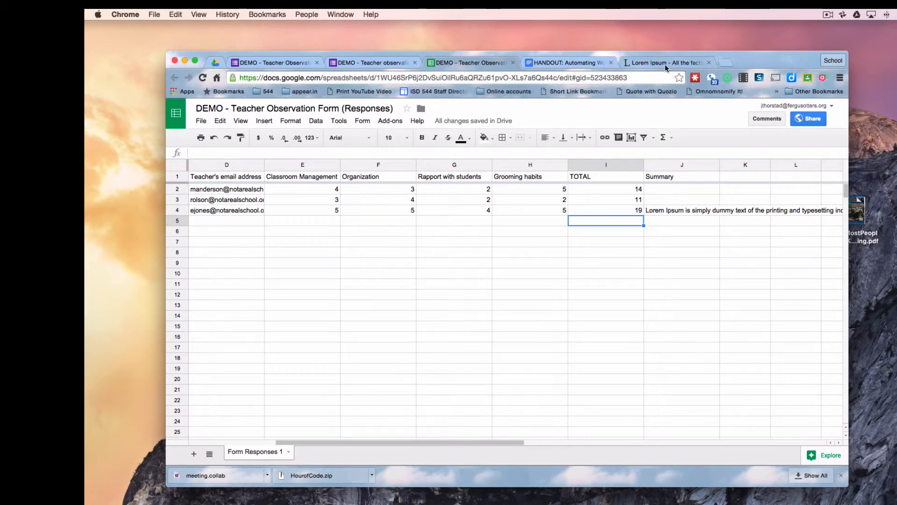
{"action": "left_click", "coordinate": [666, 63]}
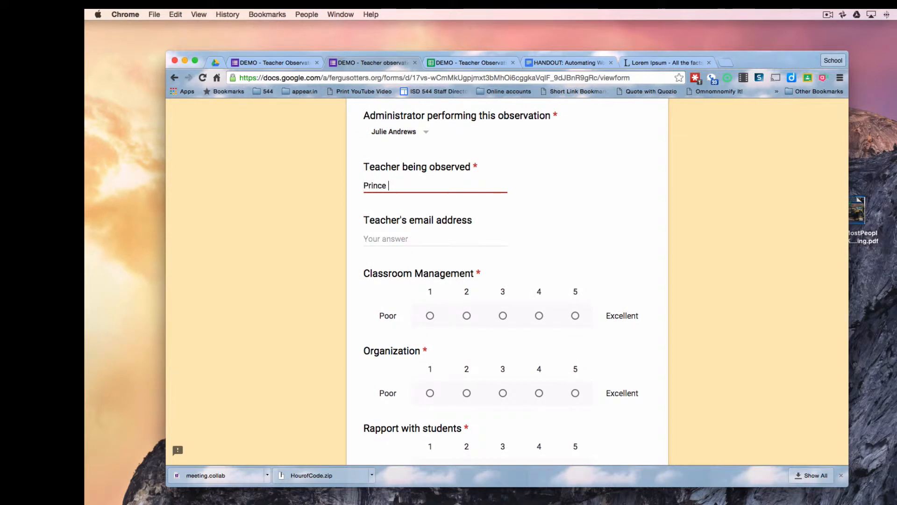
{"action": "type", "text": "pjones@notarealschool.org"}
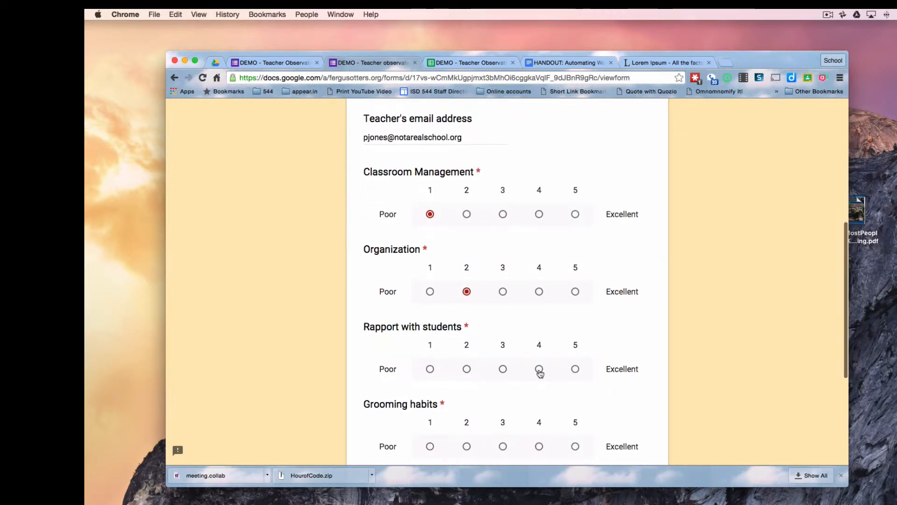
{"action": "scroll", "scroll_direction": "down", "scroll_amount": 3}
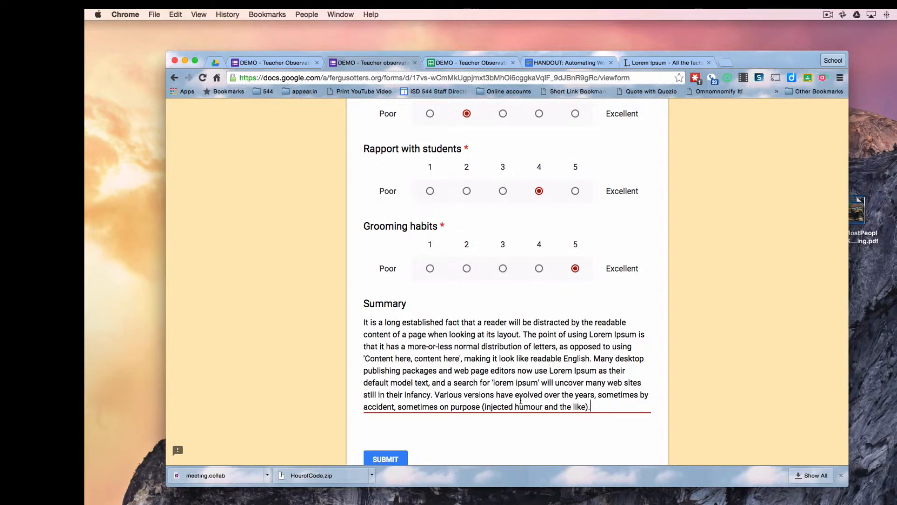
{"action": "scroll", "scroll_direction": "down", "scroll_amount": 3}
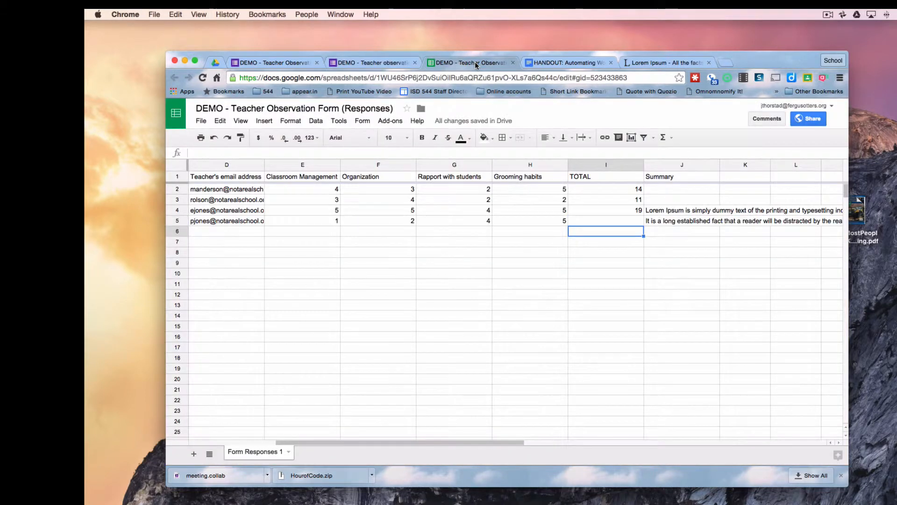
{"action": "mouse_move", "coordinate": [514, 358]}
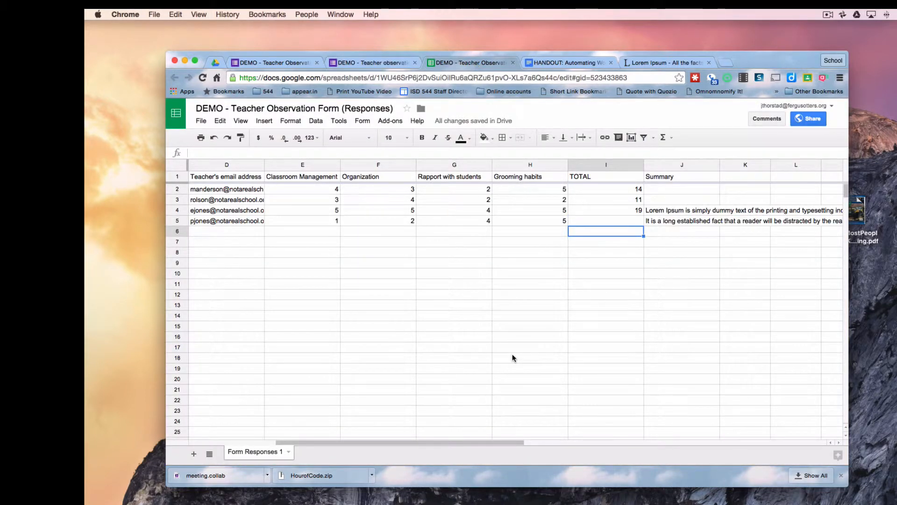
{"action": "mouse_move", "coordinate": [205, 222]}
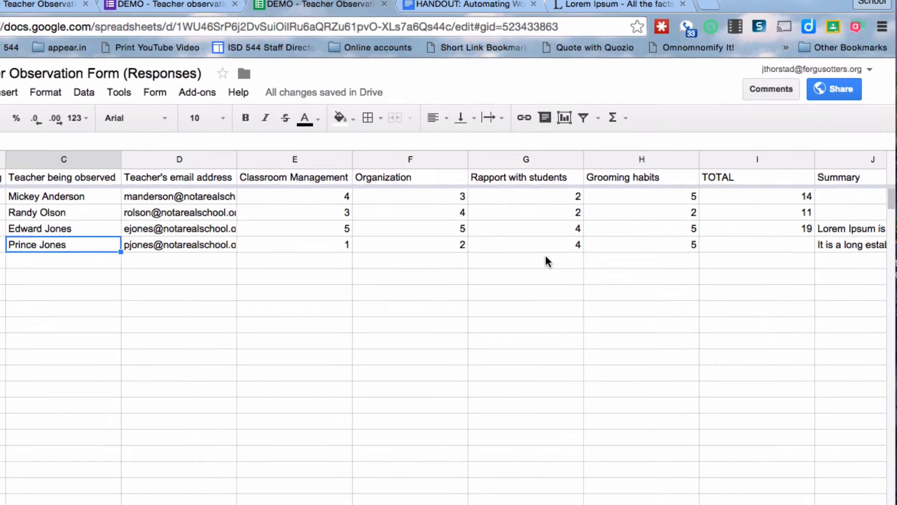
{"action": "left_click", "coordinate": [641, 244]}
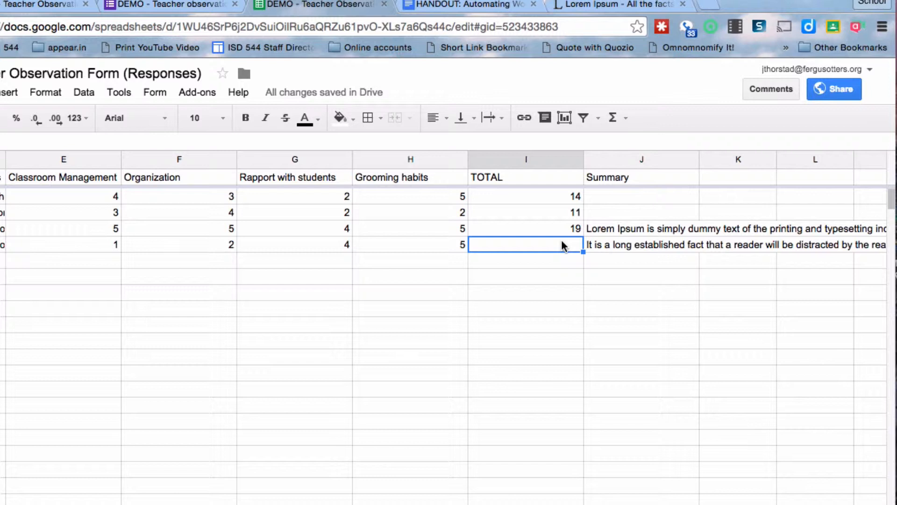
{"action": "mouse_move", "coordinate": [550, 366]}
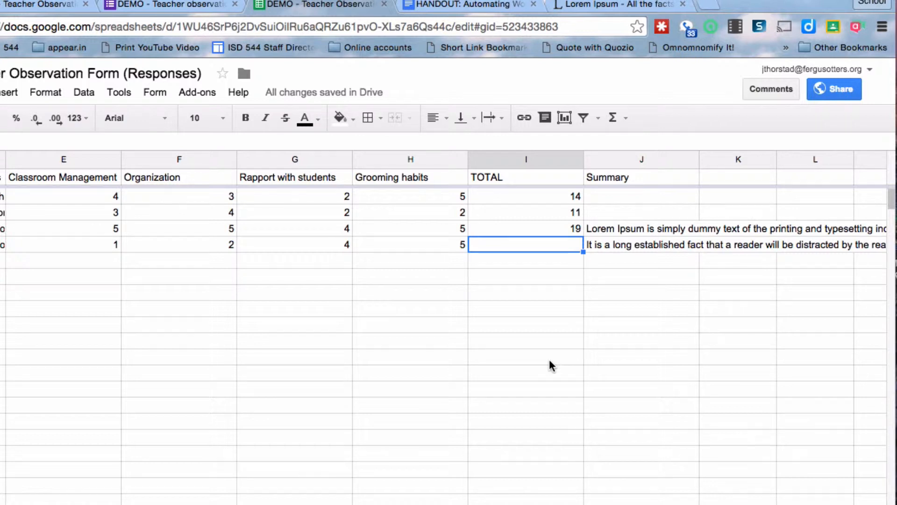
Show the copyDown add-on's Copy Down Formulas on Form Submit sidebar.
{"action": "left_click", "coordinate": [339, 91]}
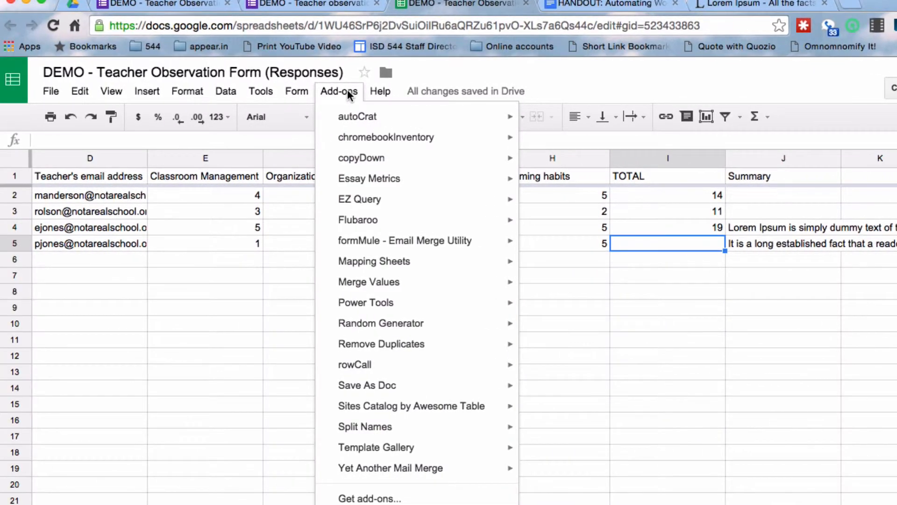
{"action": "mouse_move", "coordinate": [361, 158]}
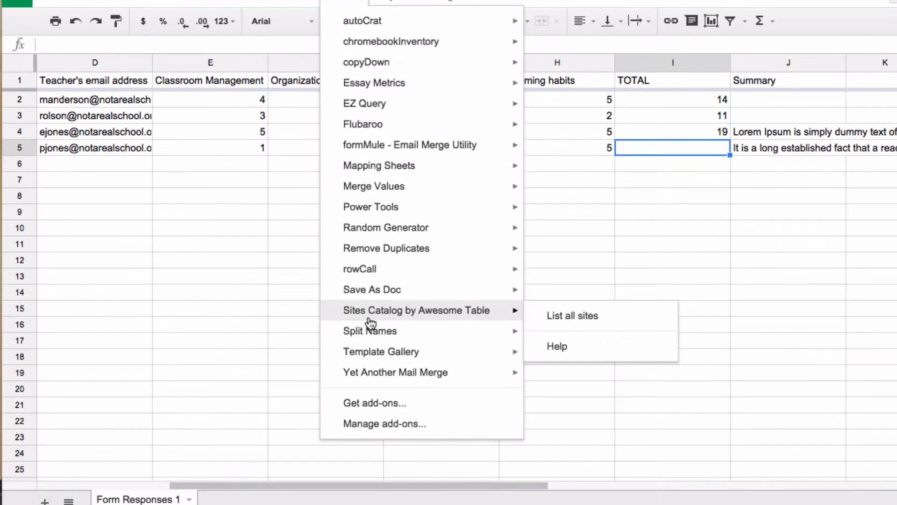
{"action": "mouse_move", "coordinate": [380, 352]}
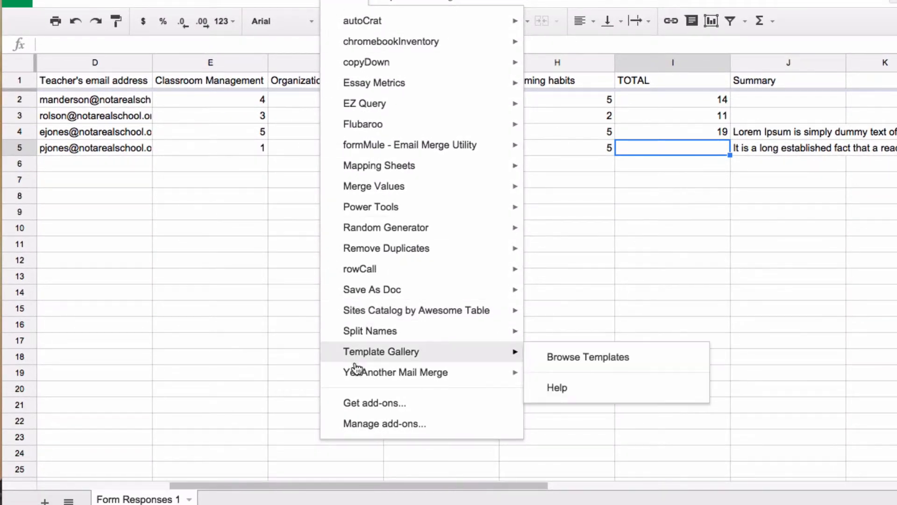
{"action": "mouse_move", "coordinate": [375, 402]}
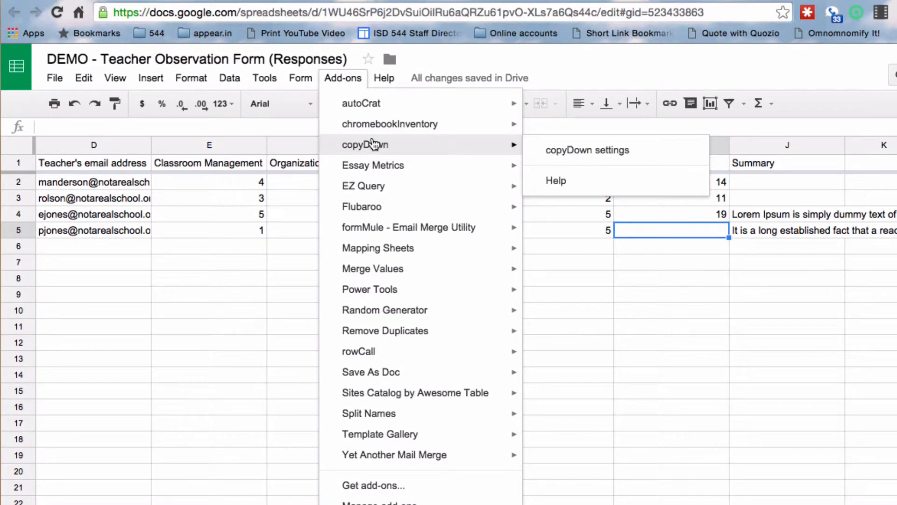
{"action": "left_click", "coordinate": [342, 78]}
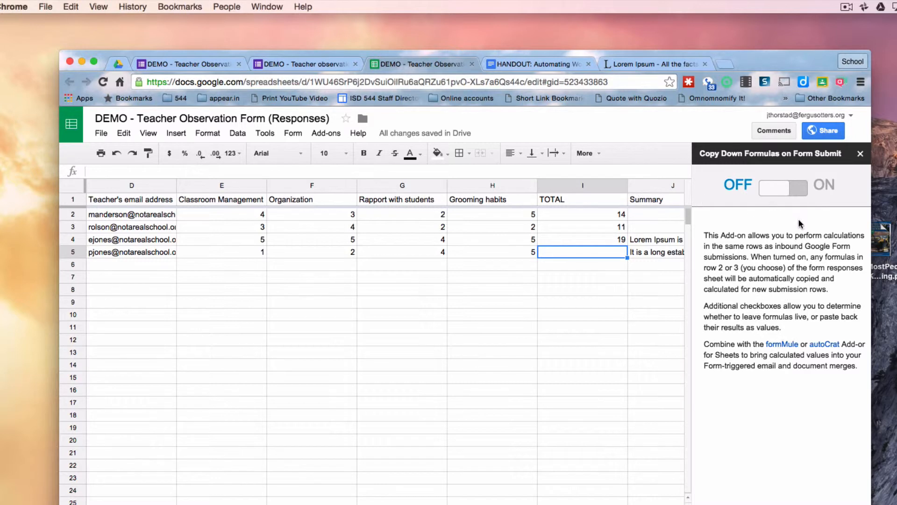
Switch copy-down on with TOTAL pasted as values, save the settings and close the sidebar.
{"action": "left_click", "coordinate": [783, 188]}
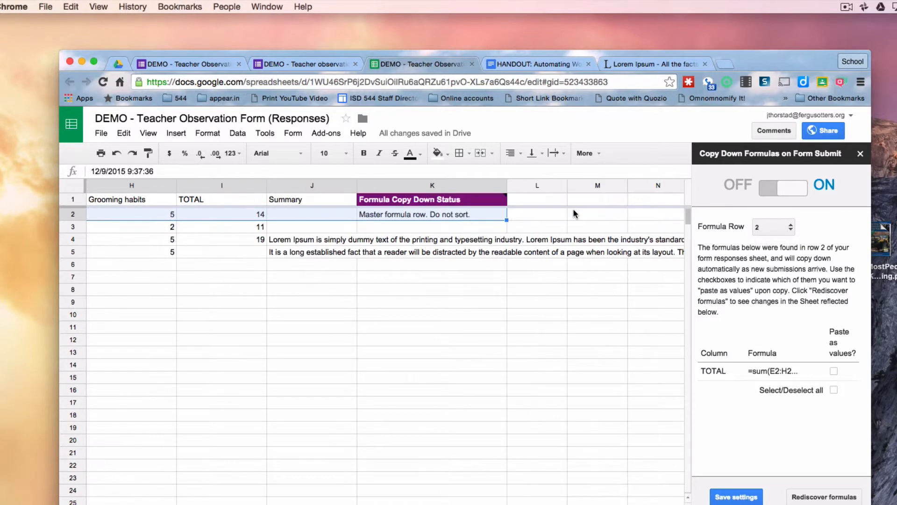
{"action": "mouse_move", "coordinate": [203, 216]}
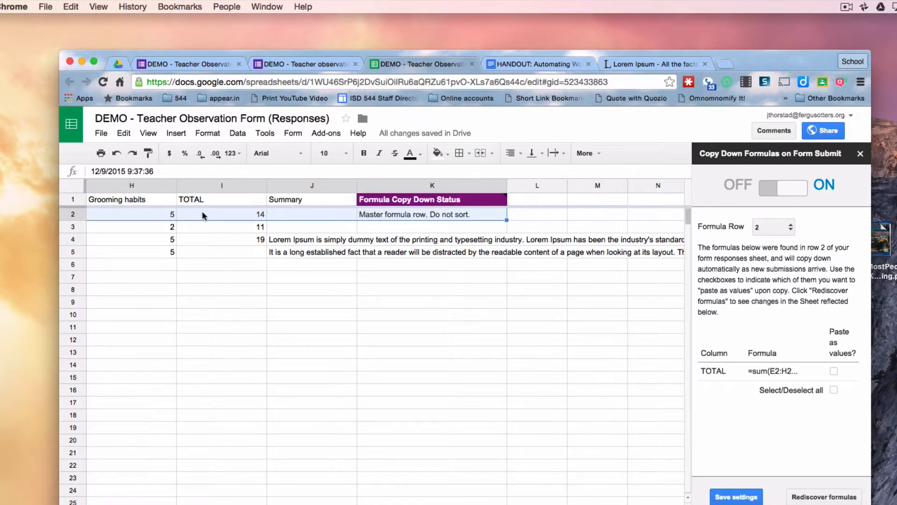
{"action": "mouse_move", "coordinate": [222, 218]}
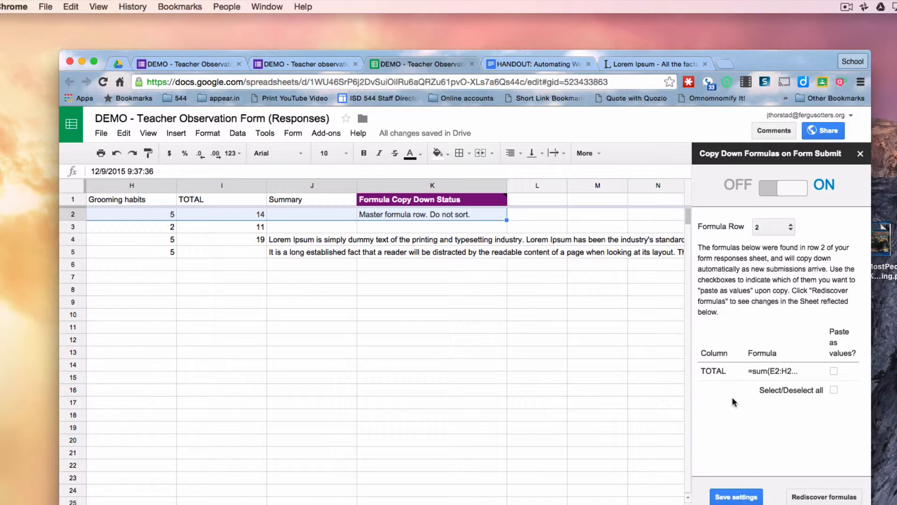
{"action": "mouse_move", "coordinate": [712, 372]}
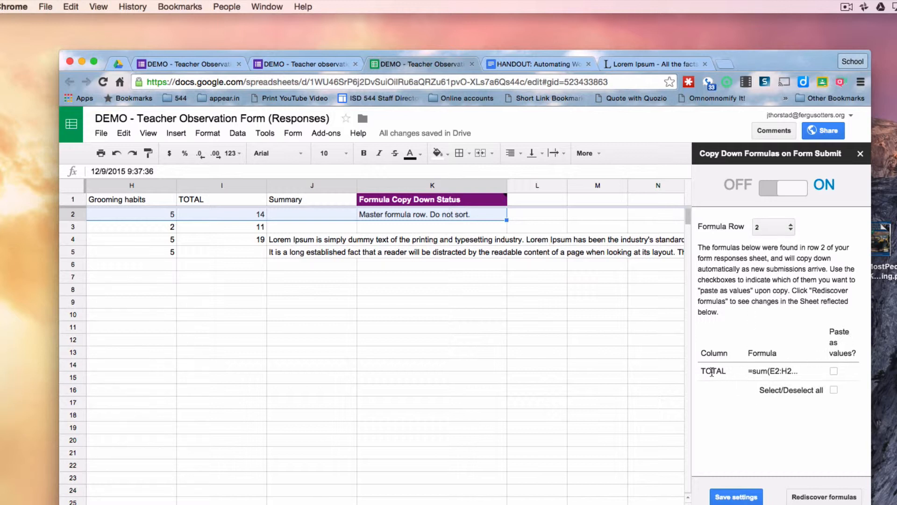
{"action": "mouse_move", "coordinate": [833, 371]}
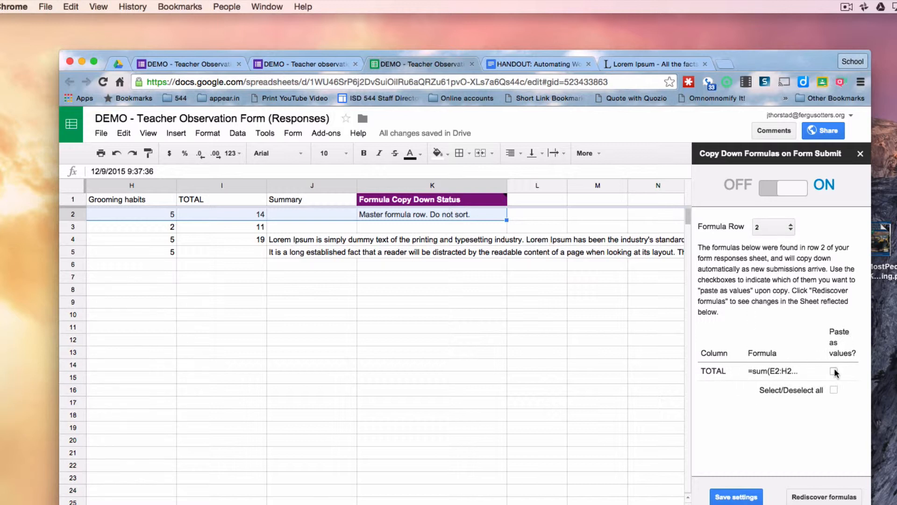
{"action": "left_click", "coordinate": [834, 371]}
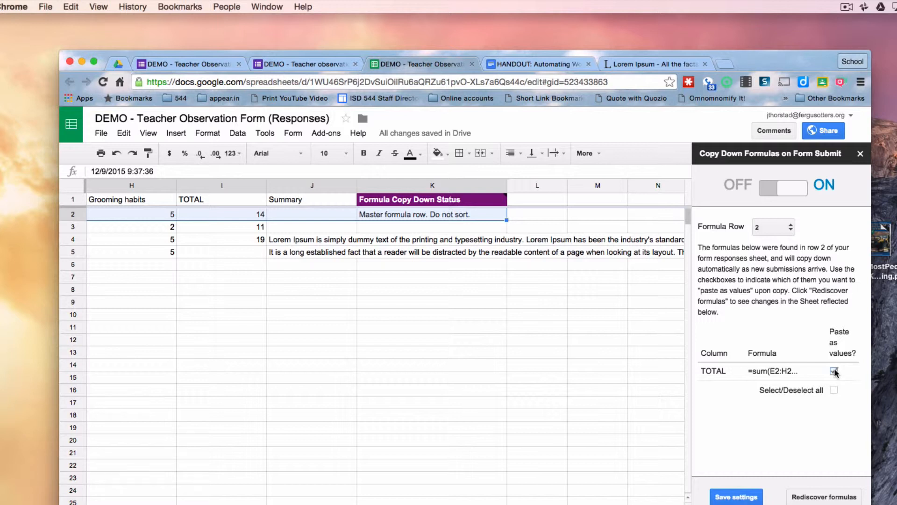
{"action": "left_click", "coordinate": [833, 372]}
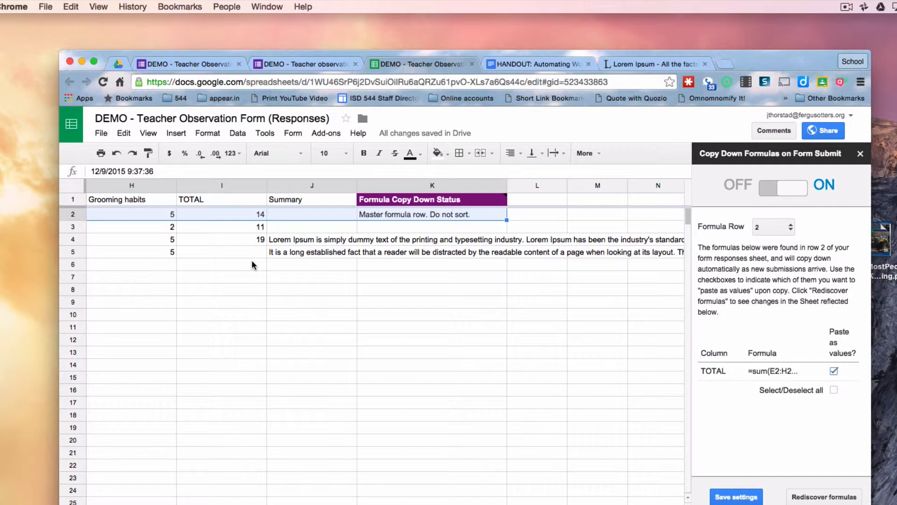
{"action": "mouse_move", "coordinate": [826, 470]}
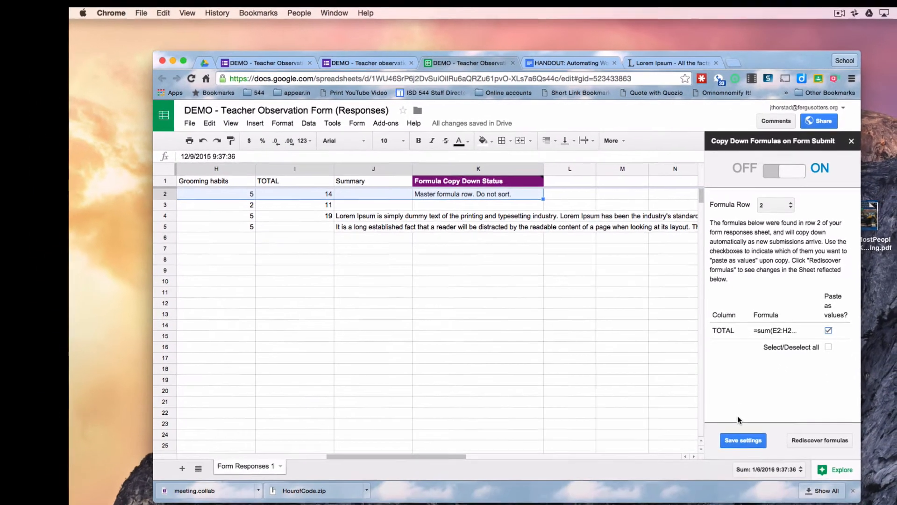
{"action": "left_click", "coordinate": [743, 438]}
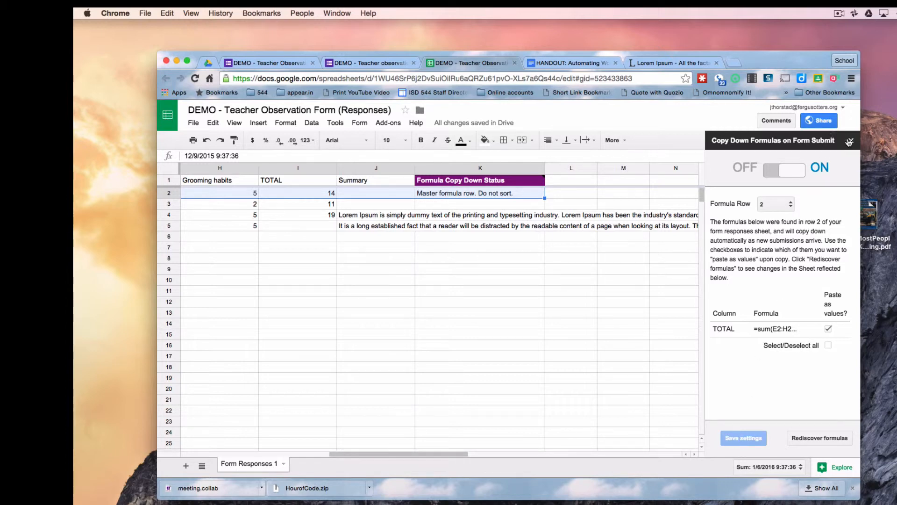
{"action": "left_click", "coordinate": [850, 141]}
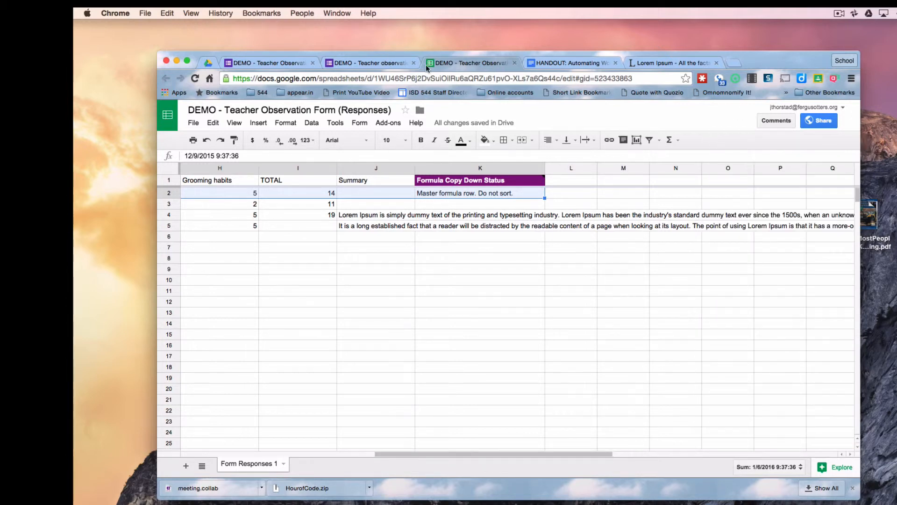
Grab a placeholder paragraph and start a fresh response to the form.
{"action": "left_click", "coordinate": [673, 63]}
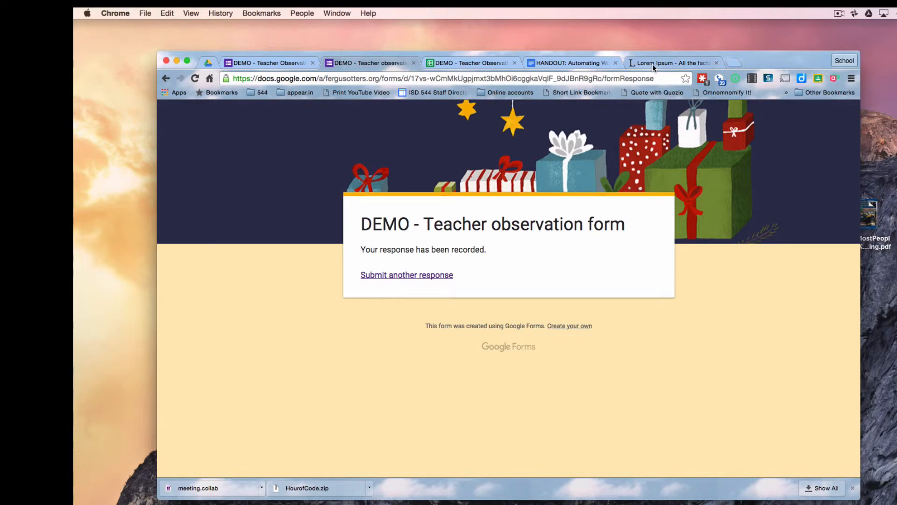
{"action": "left_click", "coordinate": [673, 63]}
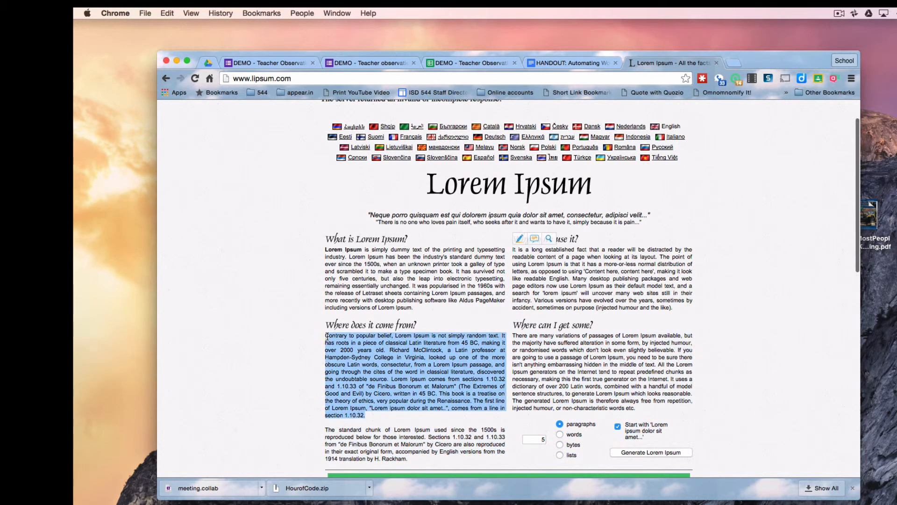
{"action": "left_click", "coordinate": [371, 62]}
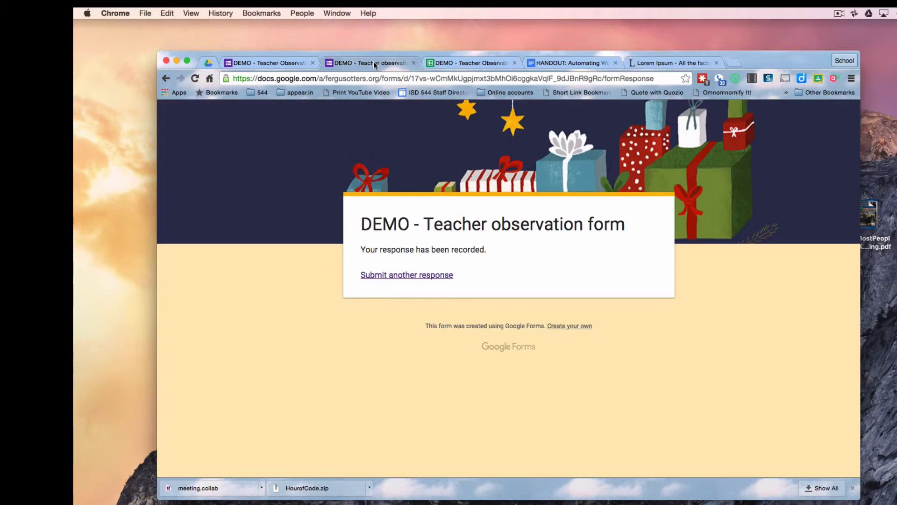
{"action": "left_click", "coordinate": [406, 275]}
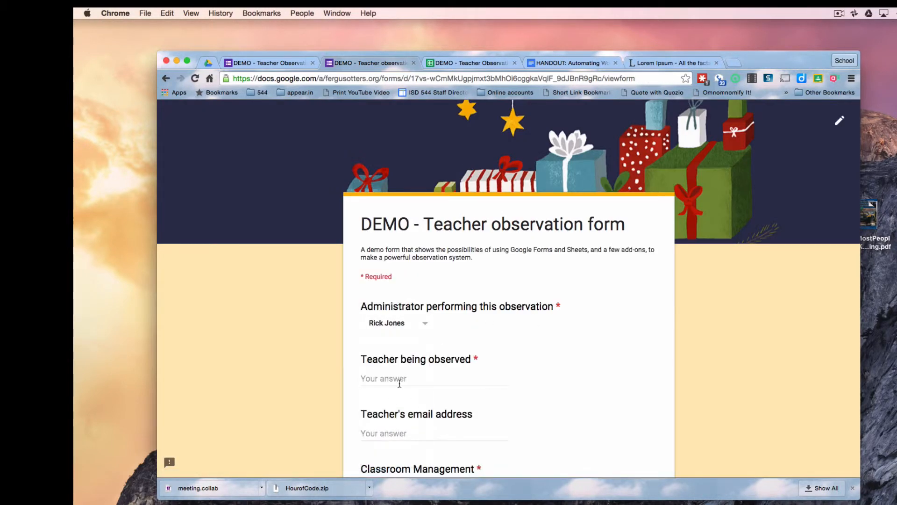
Submit an observation for Susie Homema with ratings and the lorem ipsum summary, then view its row in the sheet.
{"action": "type", "text": "Susie Homema"}
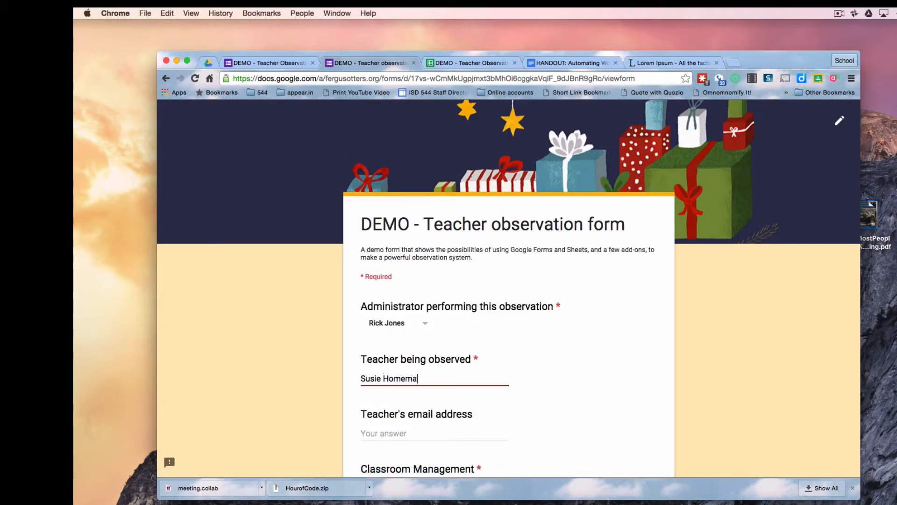
{"action": "type", "text": "shome"}
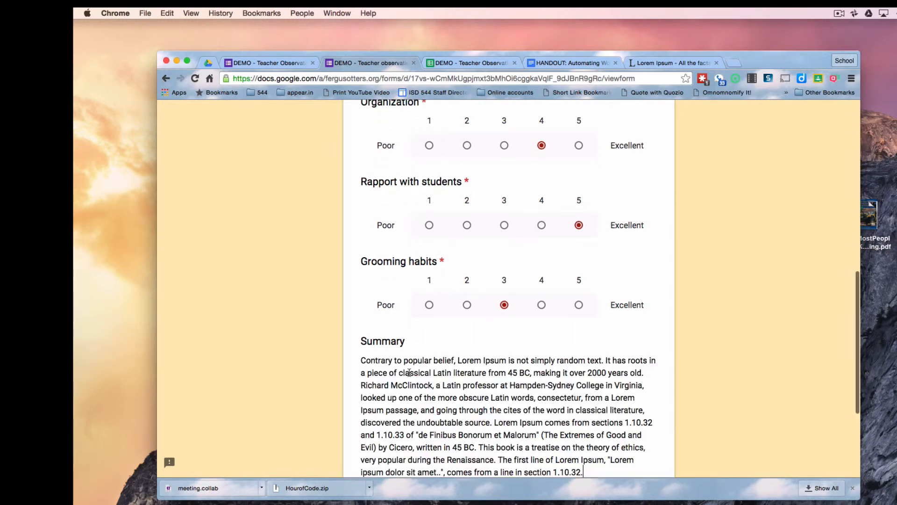
{"action": "scroll", "scroll_direction": "down", "scroll_amount": 3}
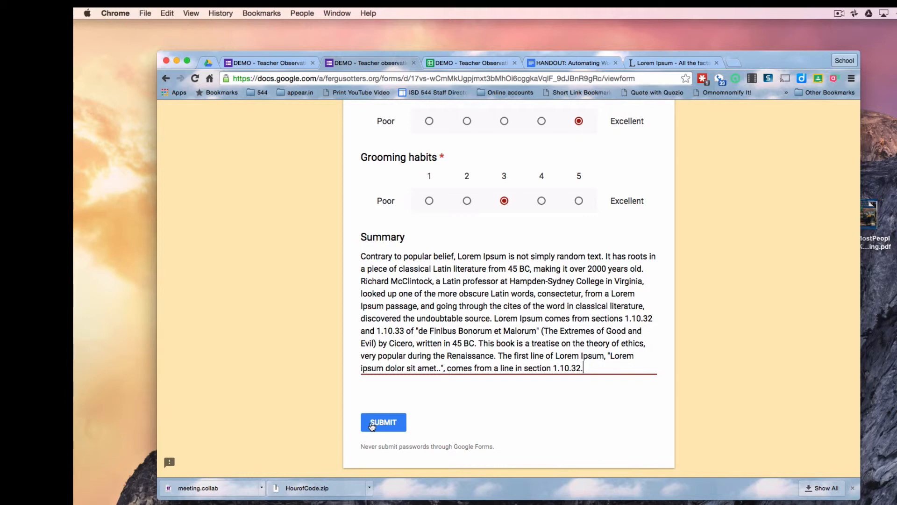
{"action": "left_click", "coordinate": [384, 422]}
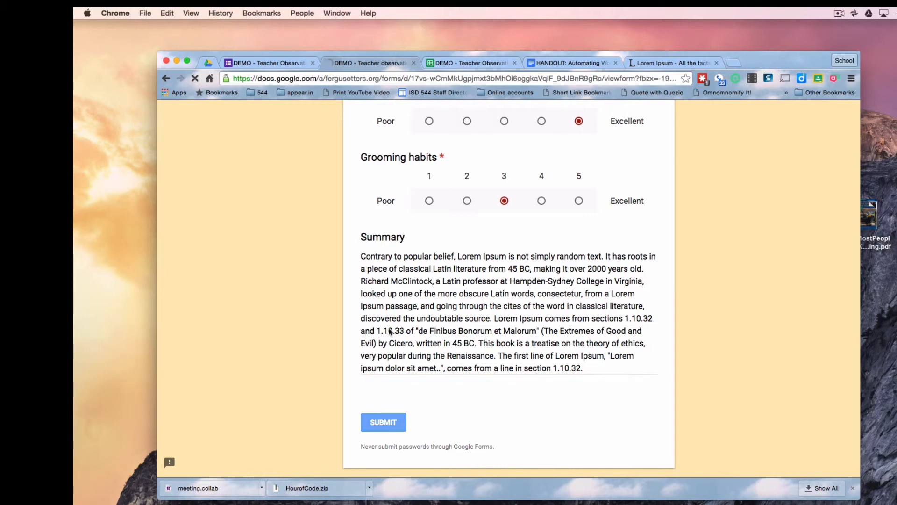
{"action": "left_click", "coordinate": [469, 62]}
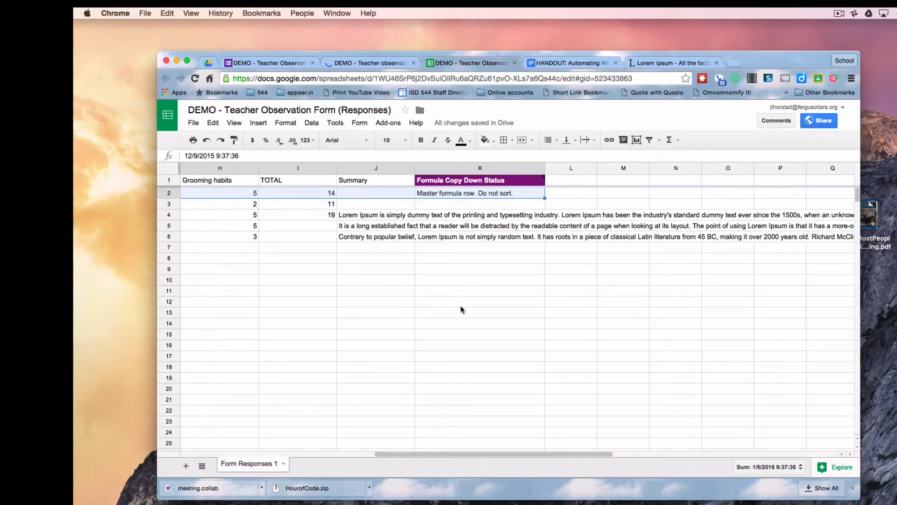
{"action": "scroll", "scroll_direction": "left", "scroll_amount": 3}
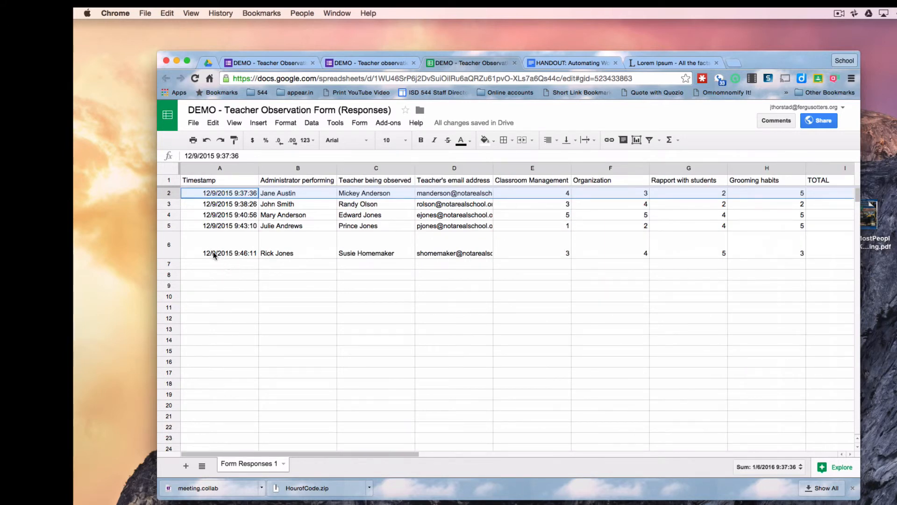
{"action": "mouse_move", "coordinate": [603, 307]}
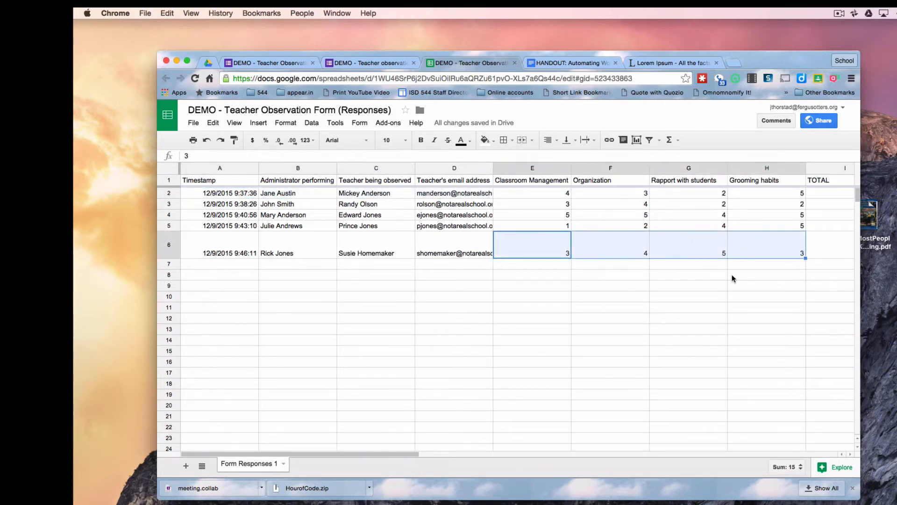
{"action": "scroll", "scroll_direction": "right", "scroll_amount": 3}
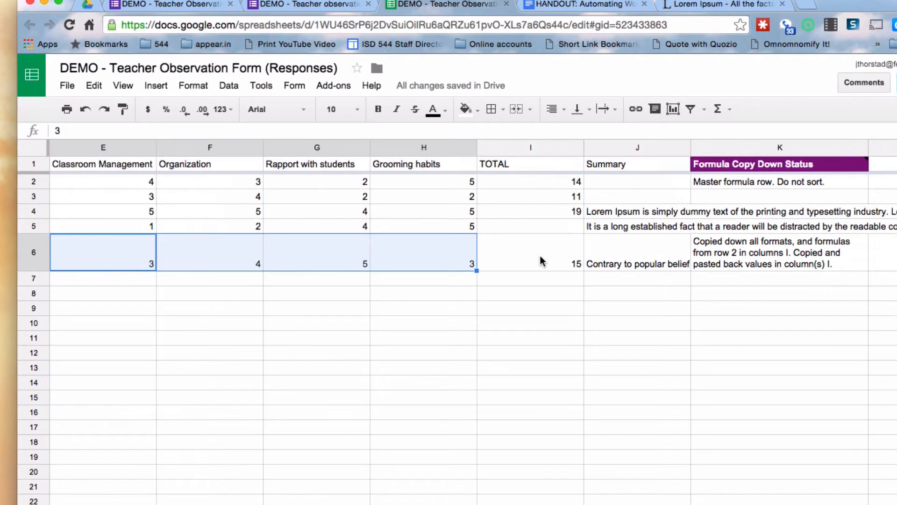
{"action": "left_click", "coordinate": [529, 252]}
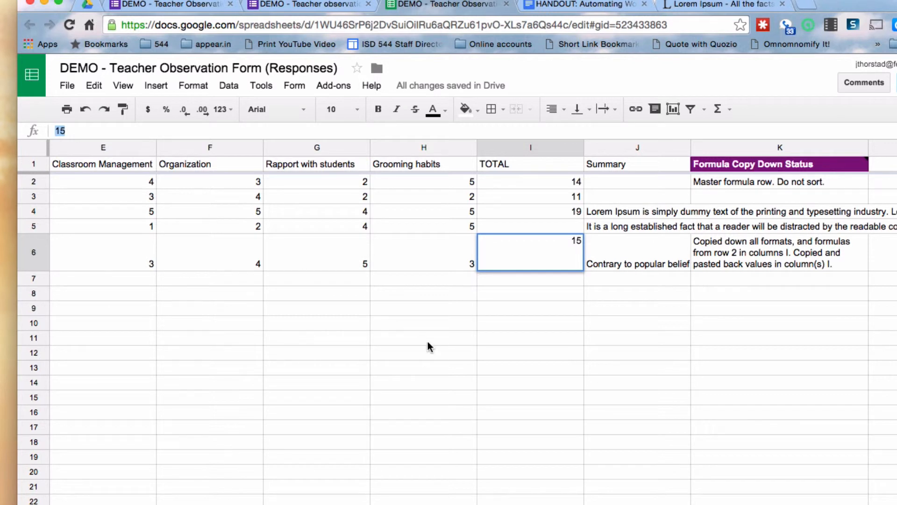
{"action": "mouse_move", "coordinate": [549, 259]}
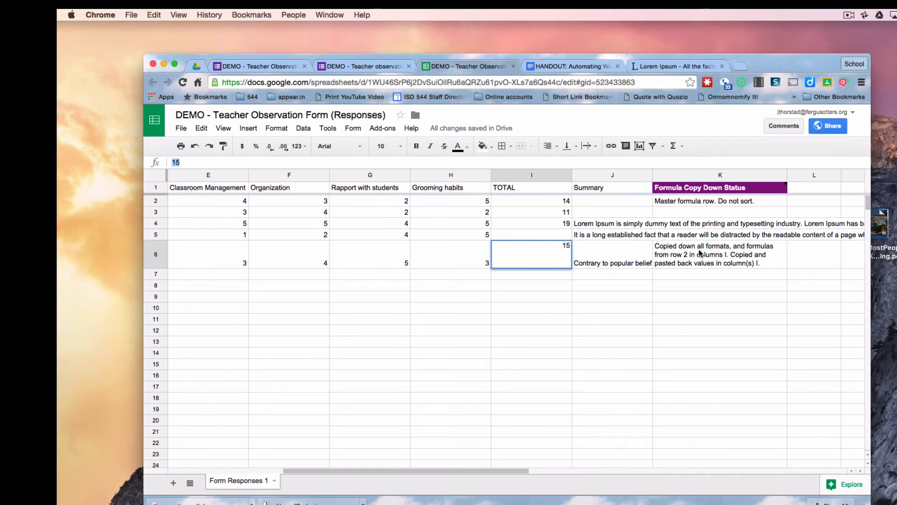
{"action": "scroll", "scroll_direction": "left", "scroll_amount": 3}
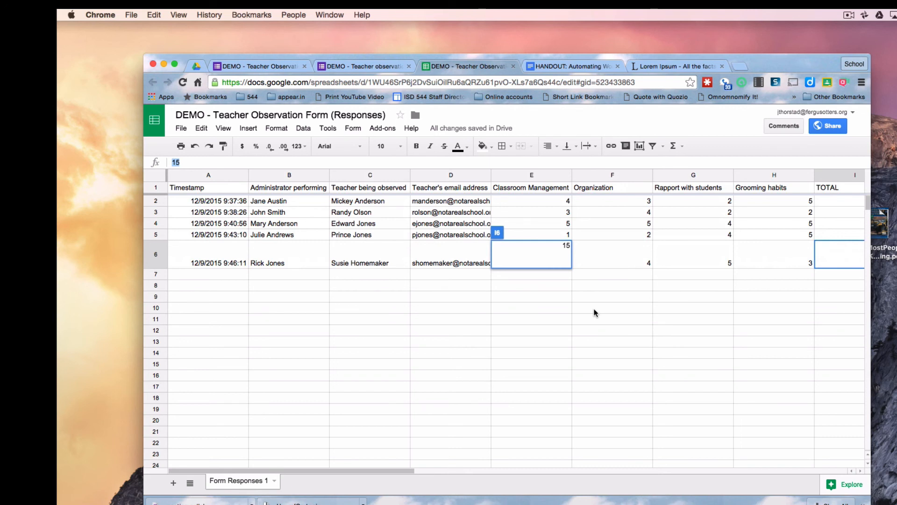
{"action": "left_click", "coordinate": [612, 255]}
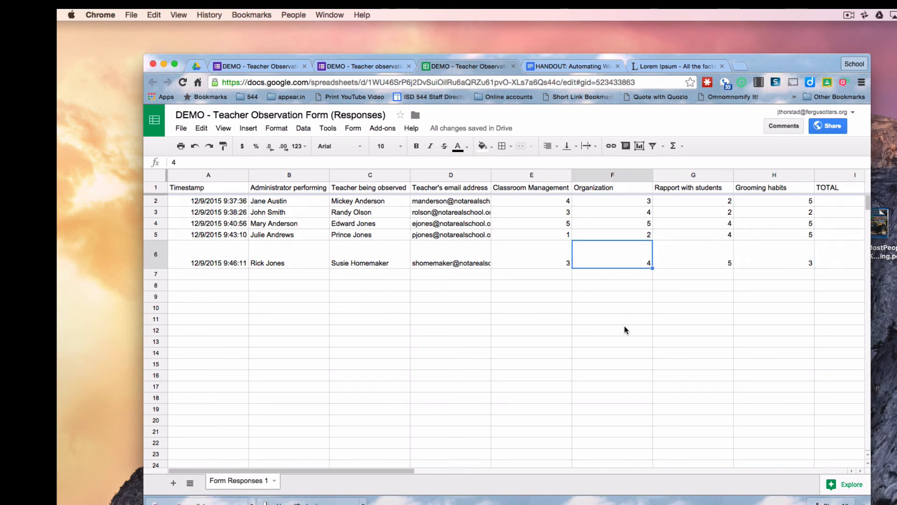